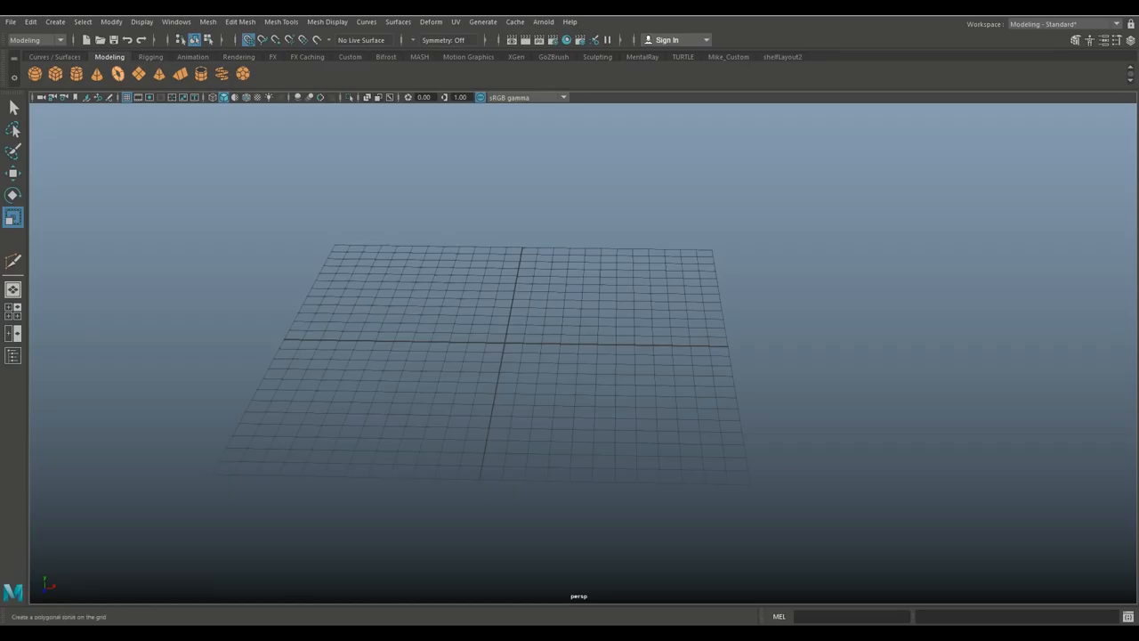
mouse_move(75, 73)
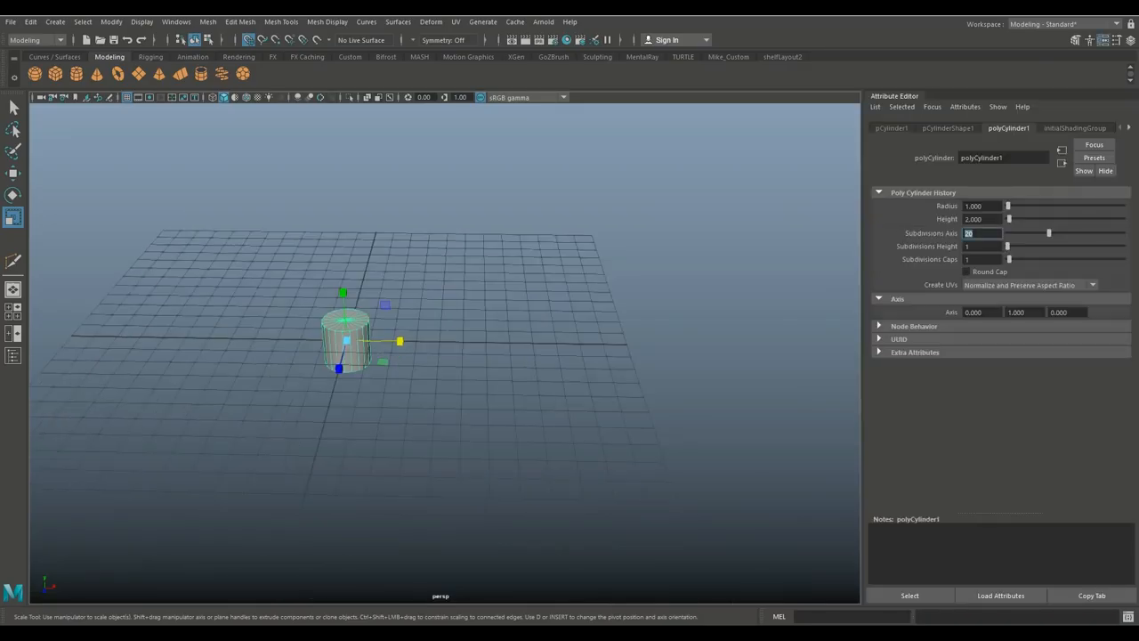
Make an 8-sided cylinder, delete all but one cap face, and adjust the grid display.
text(8)
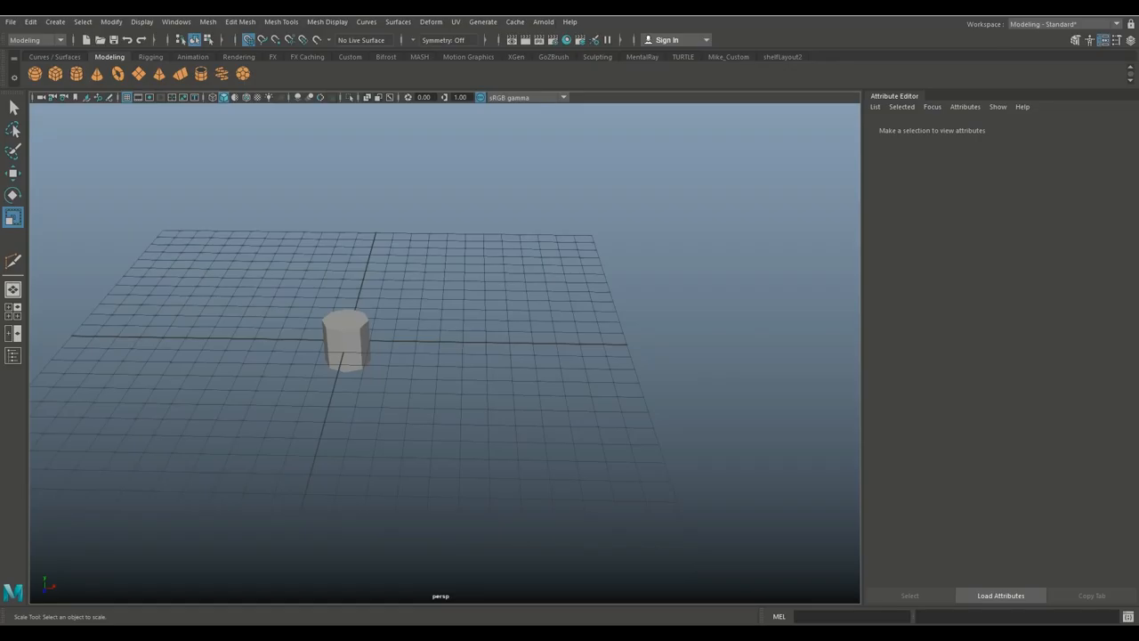
click(347, 341)
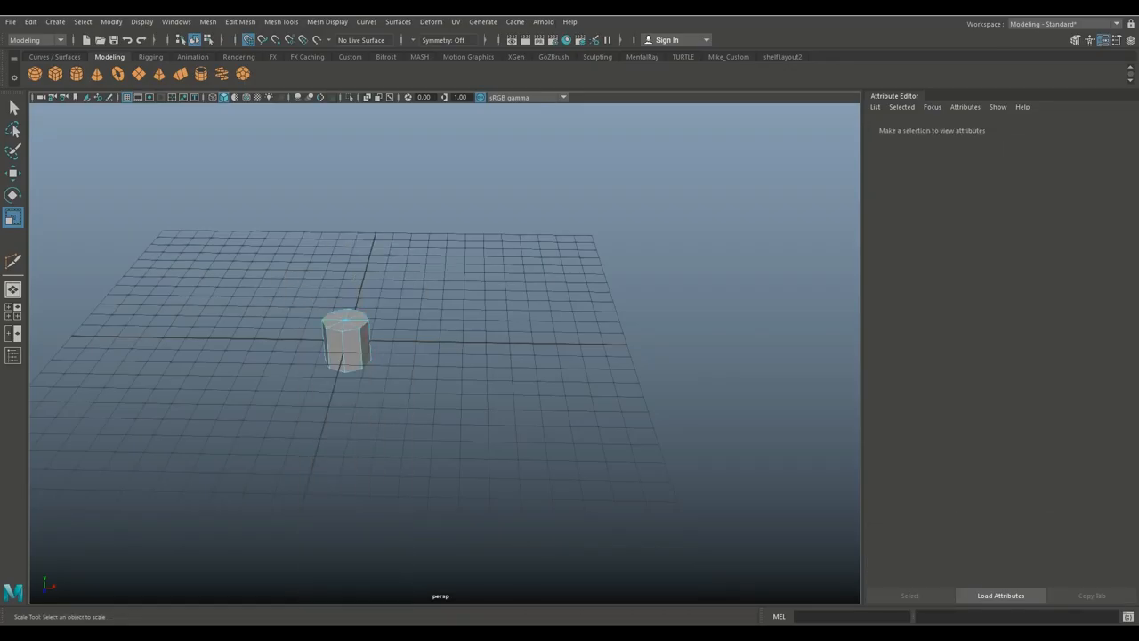
click(345, 341)
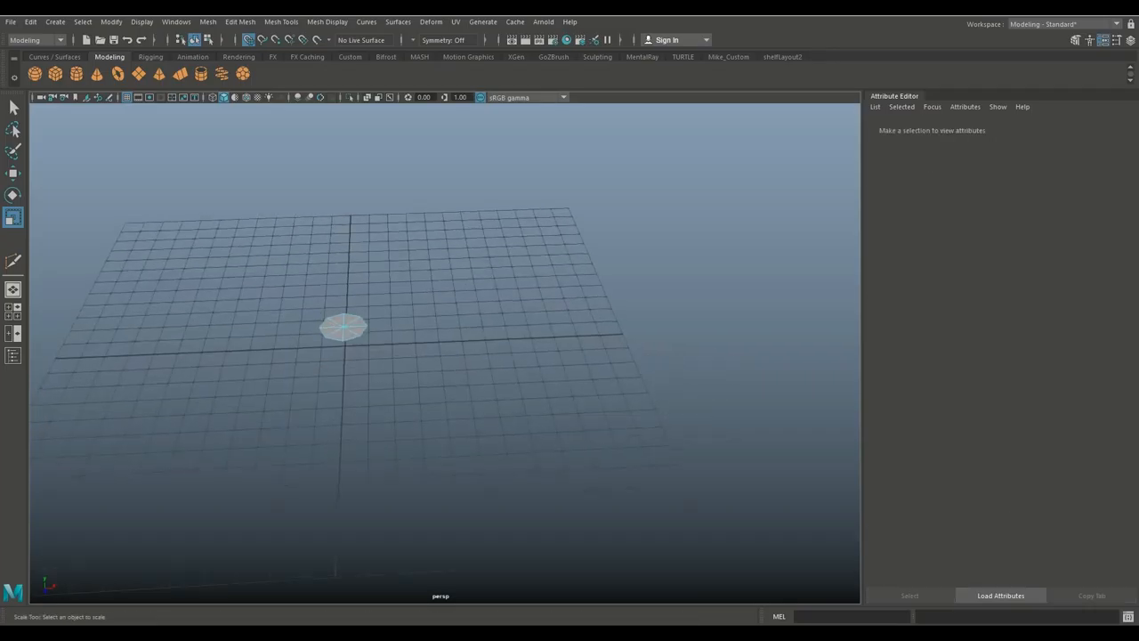
click(344, 328)
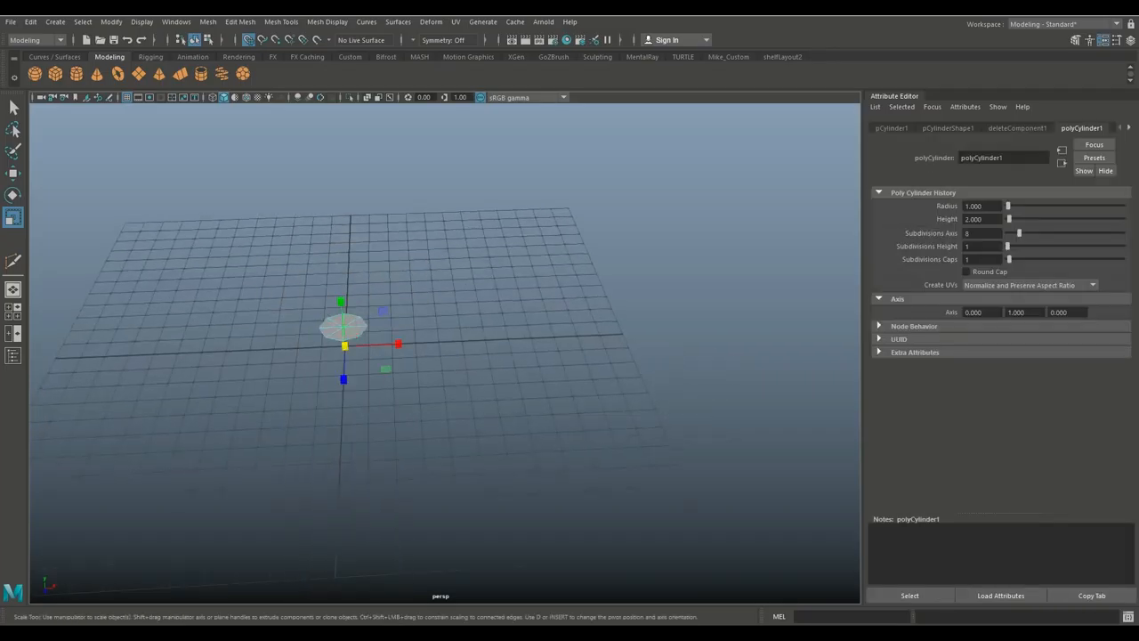
click(142, 21)
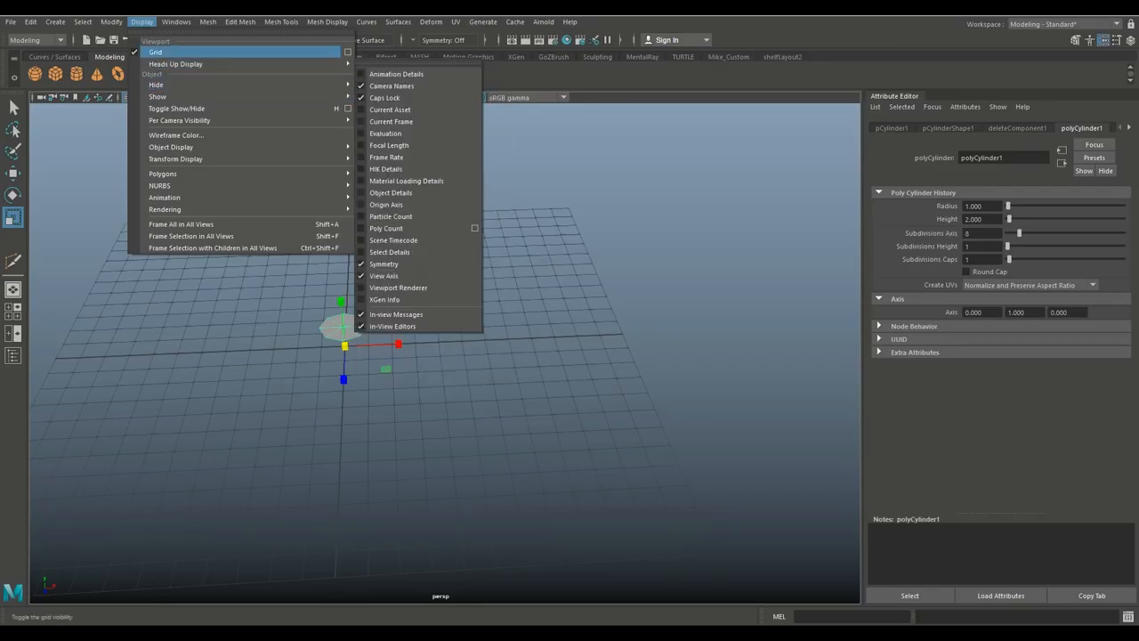
click(112, 22)
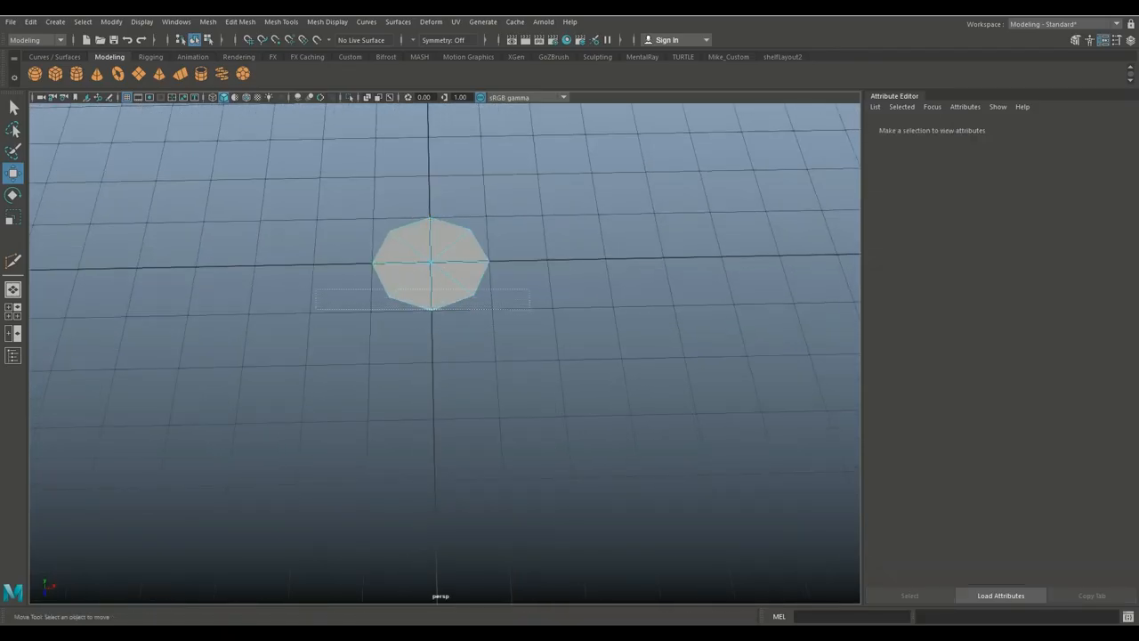
Multi-cut the octagon in half, pull the halves apart, and bridge their facing edges.
click(207, 22)
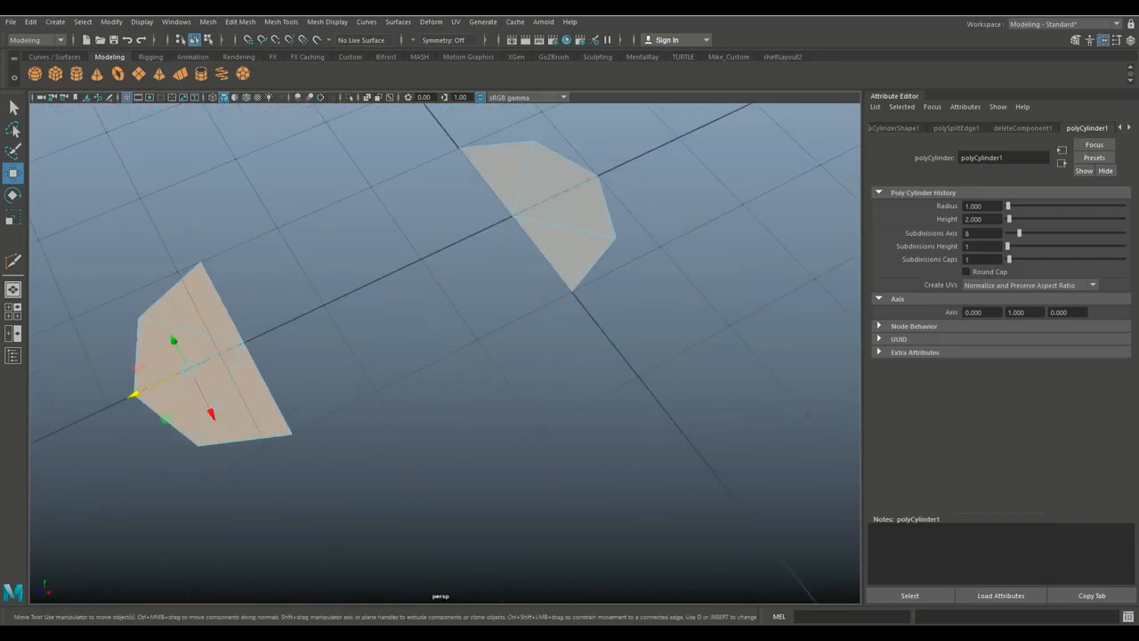
right_click(500, 193)
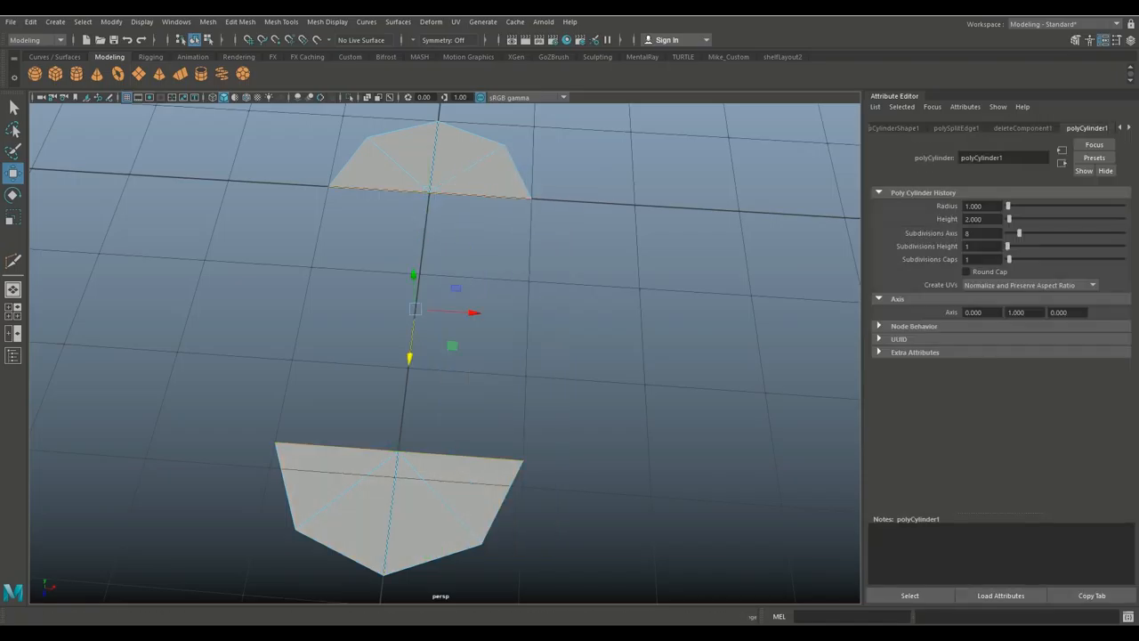
click(241, 21)
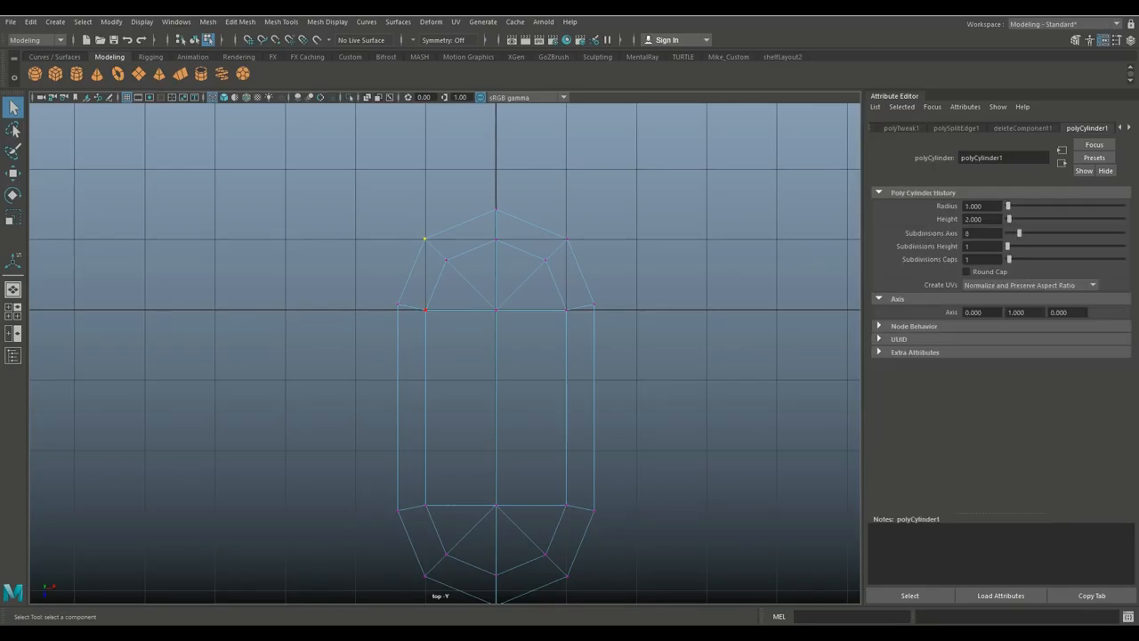
Snap the upper border vertices out onto grid corners.
click(14, 173)
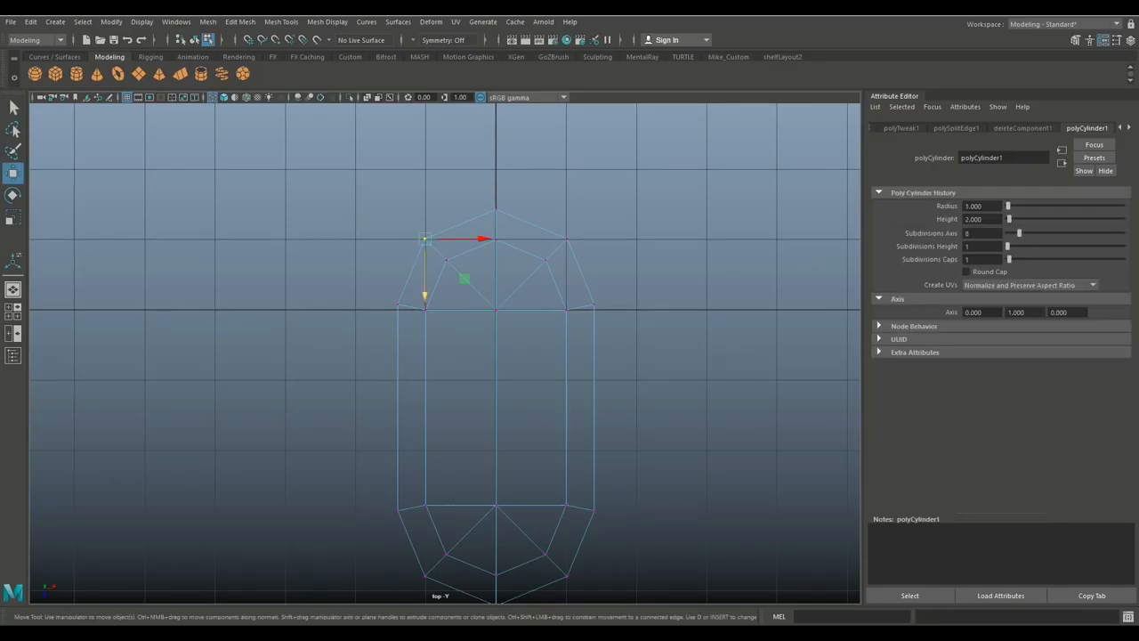
drag(425, 238, 445, 260)
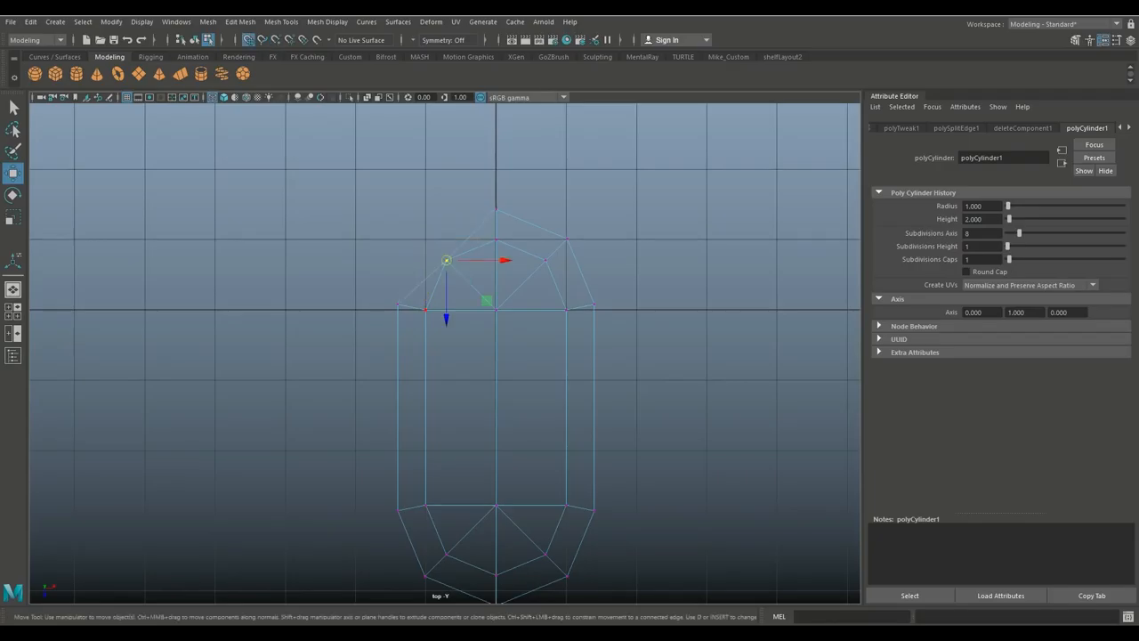
drag(445, 260, 356, 169)
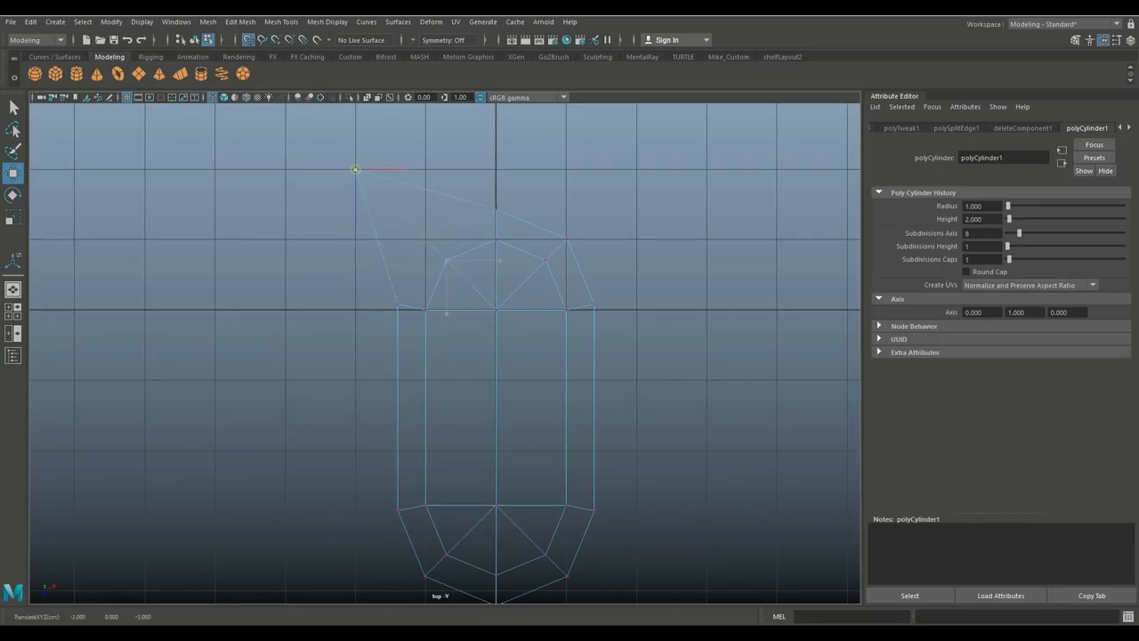
drag(356, 169, 566, 238)
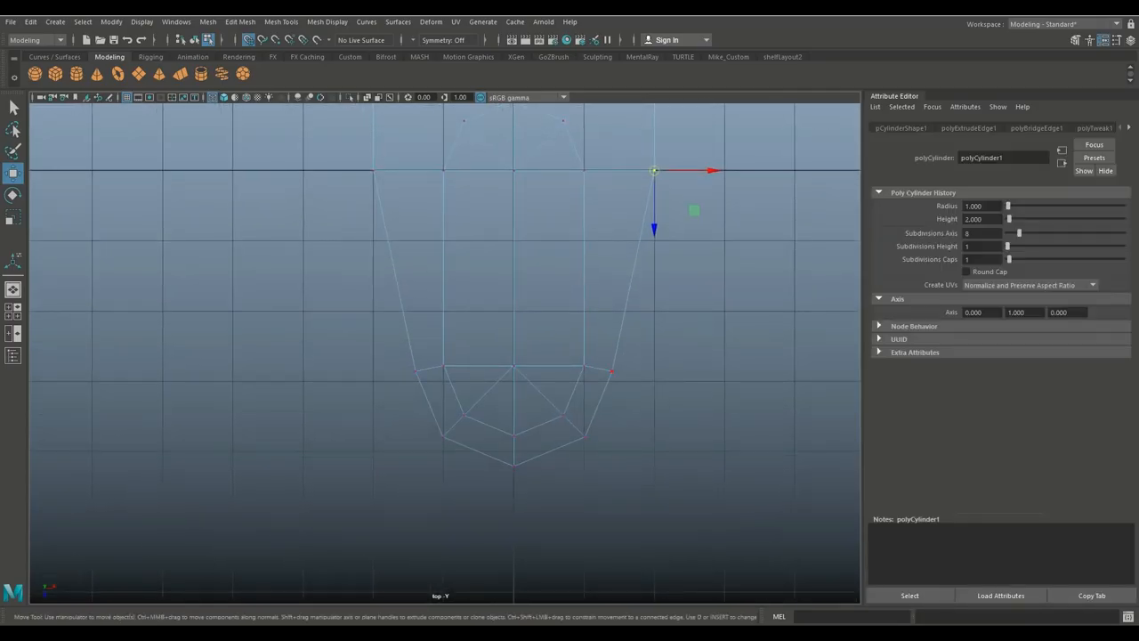
Square off the lower border corners on the grid and reposition the inner capsule vertices.
drag(654, 170, 416, 371)
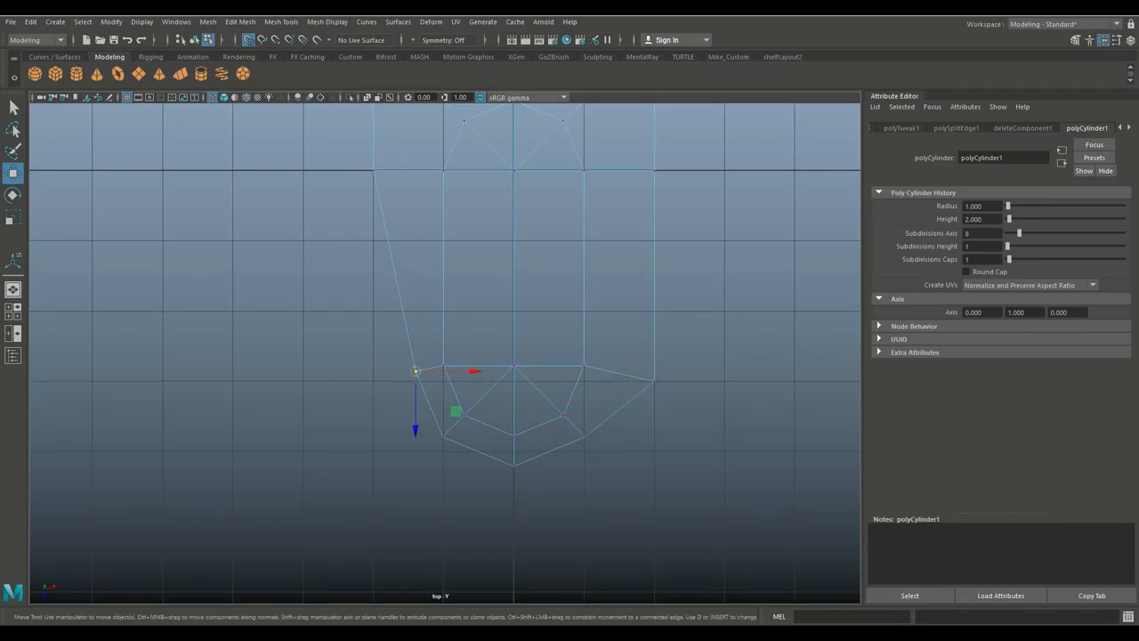
drag(416, 372, 442, 436)
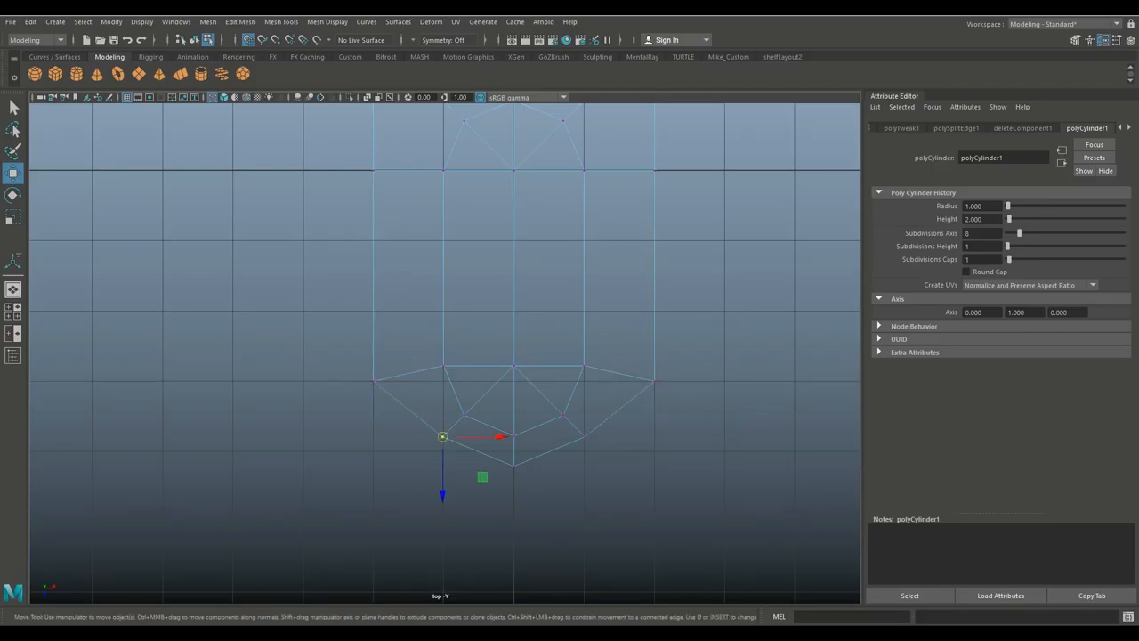
drag(442, 437, 373, 452)
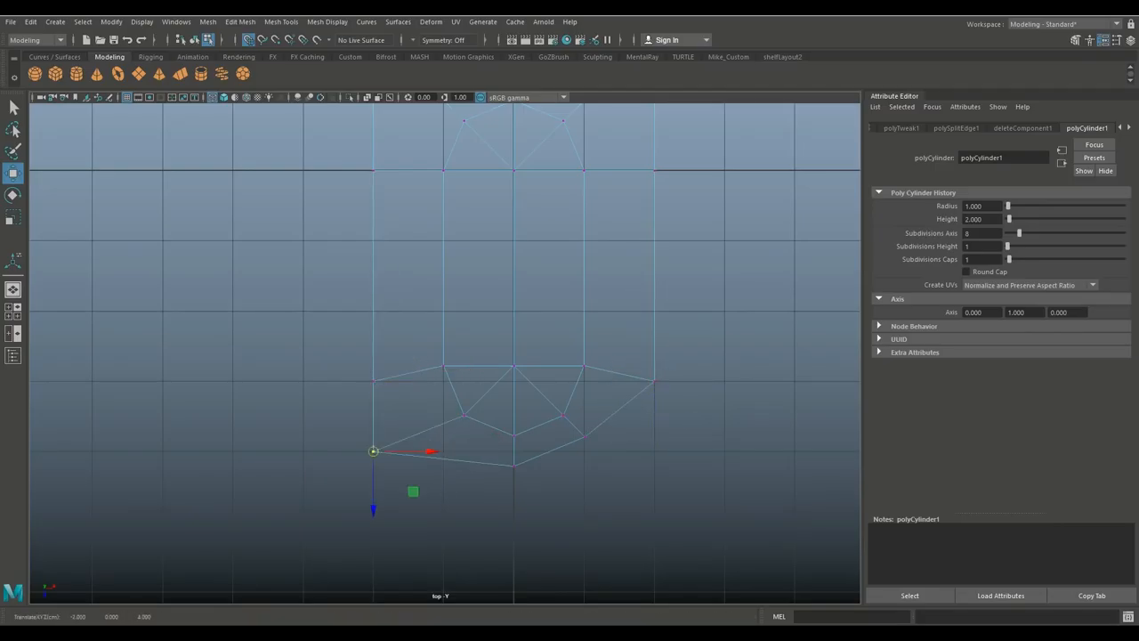
drag(374, 451, 583, 451)
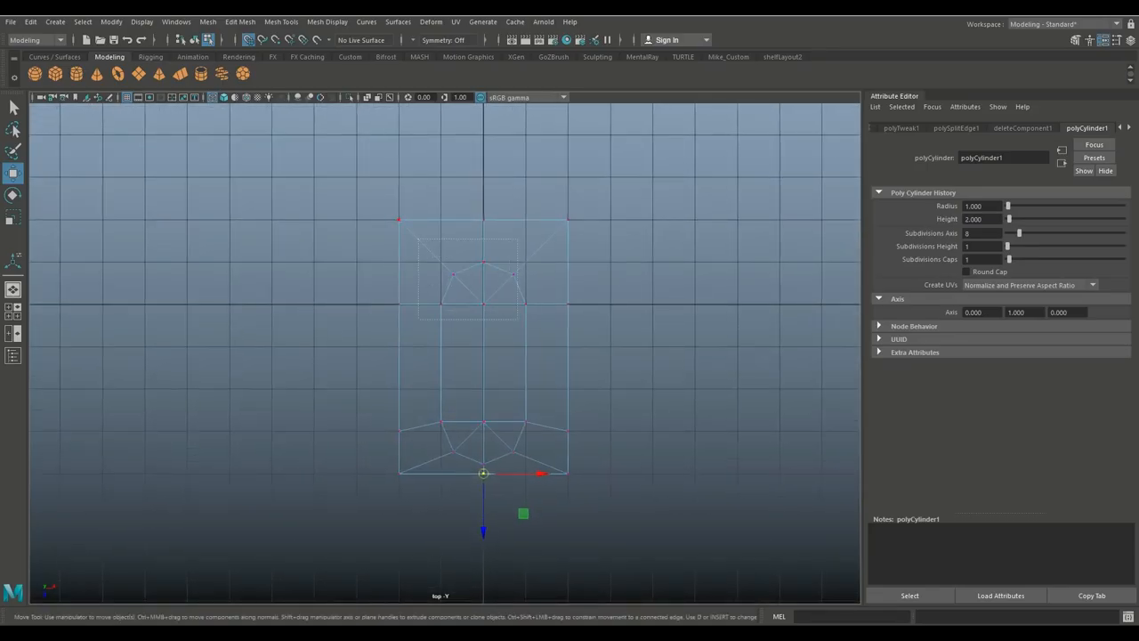
drag(483, 472, 484, 363)
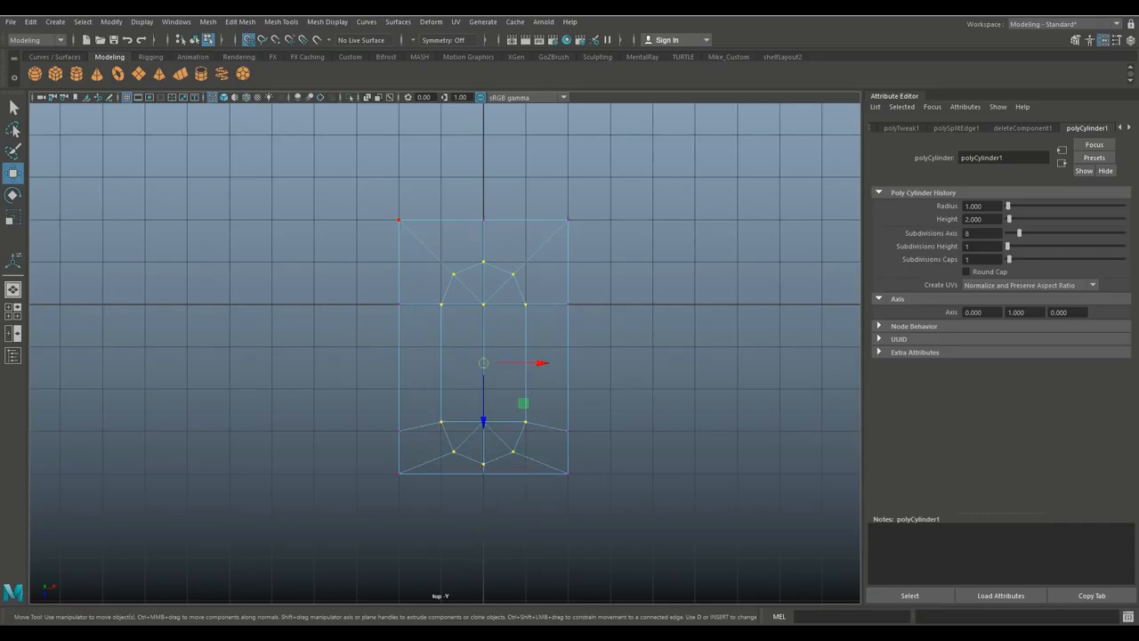
drag(483, 363, 484, 488)
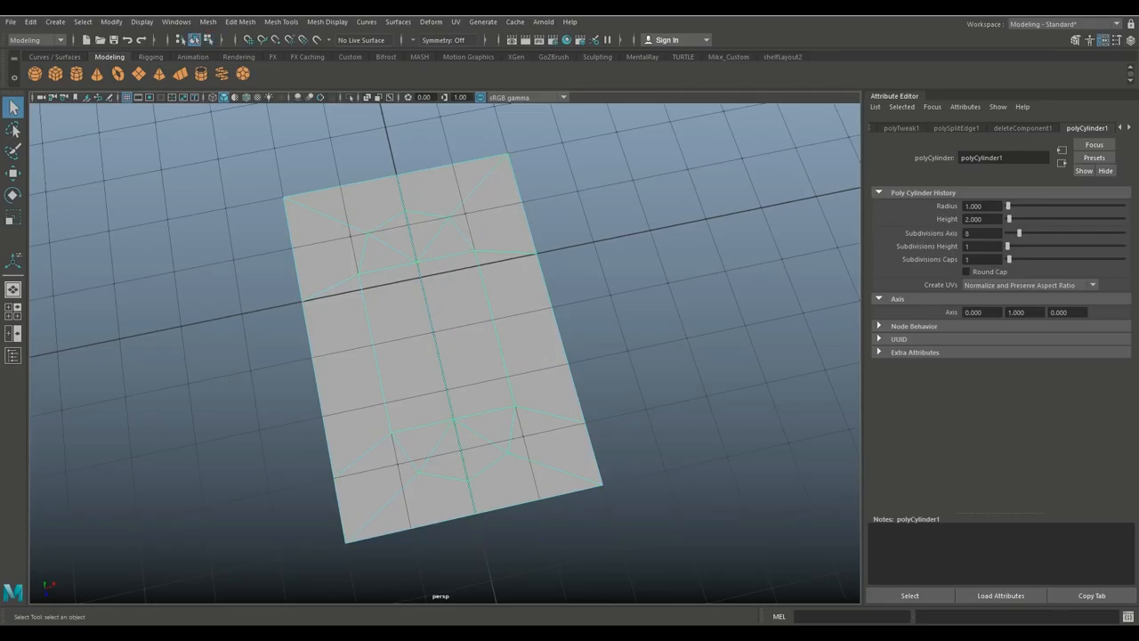
Select the capsule's middle and rounded-end faces, extrude them, and push them down in Y.
click(490, 432)
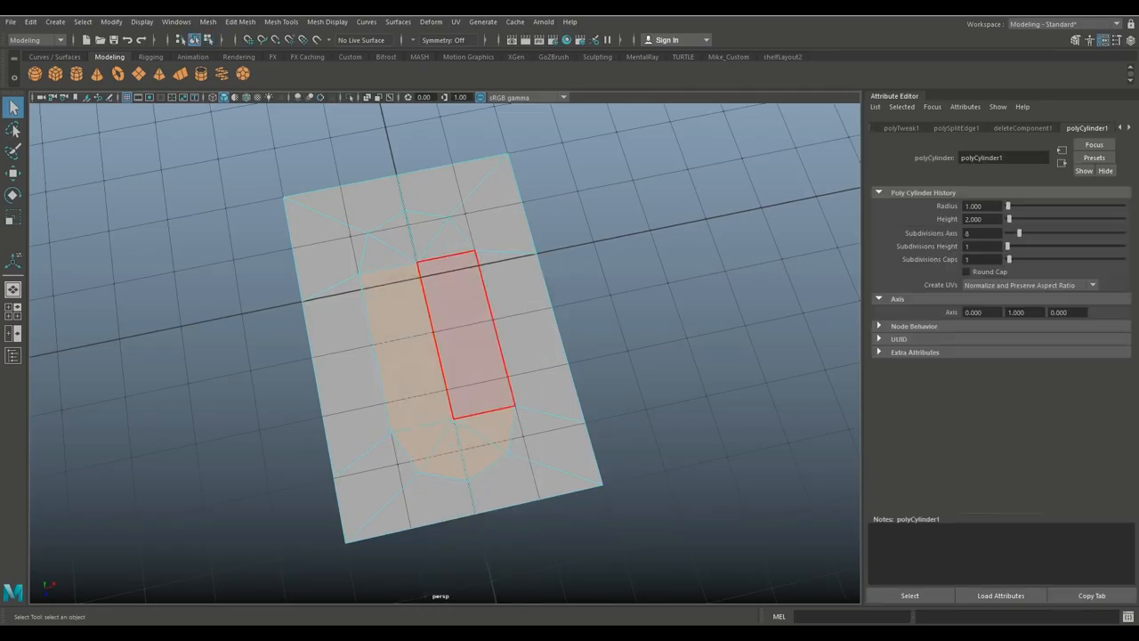
click(387, 253)
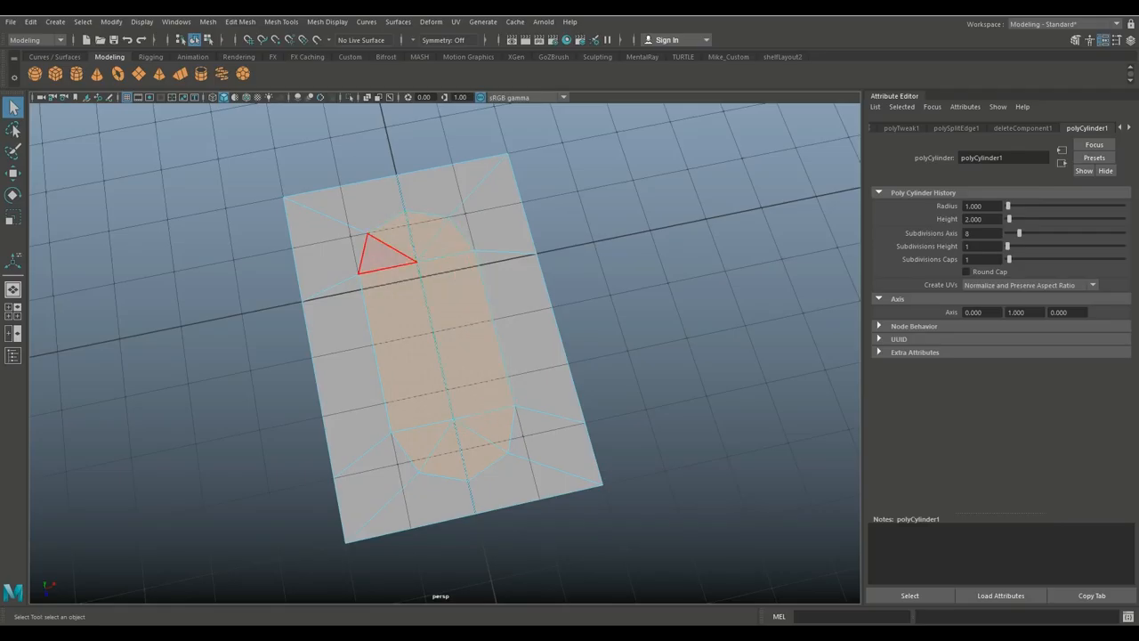
click(240, 22)
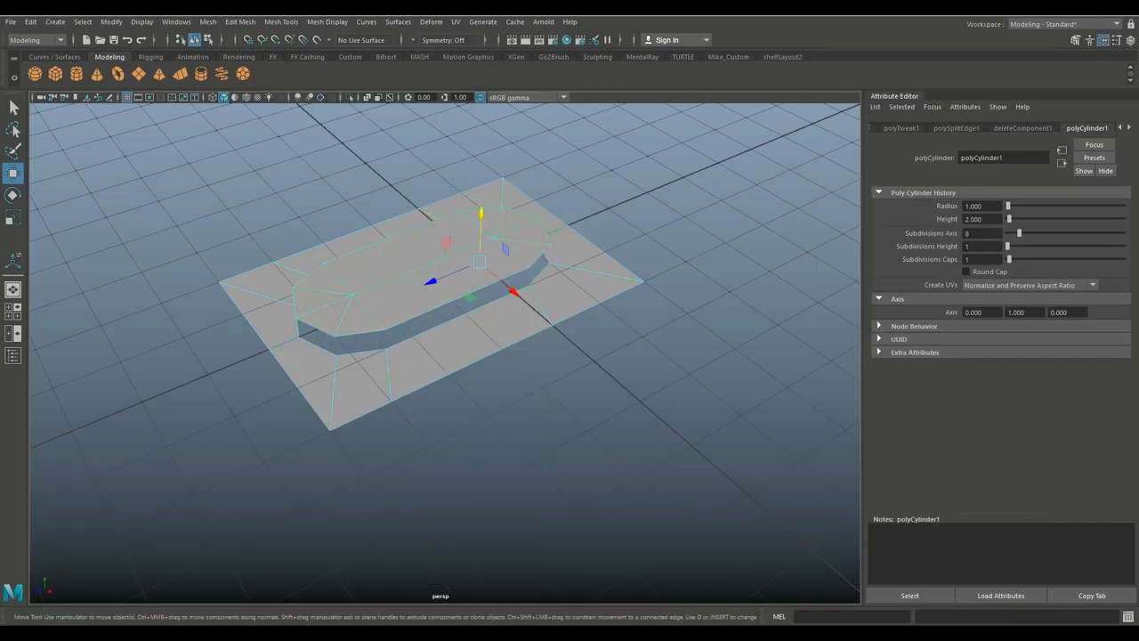
Separate the capsule into its own object, then smooth both pieces.
click(207, 21)
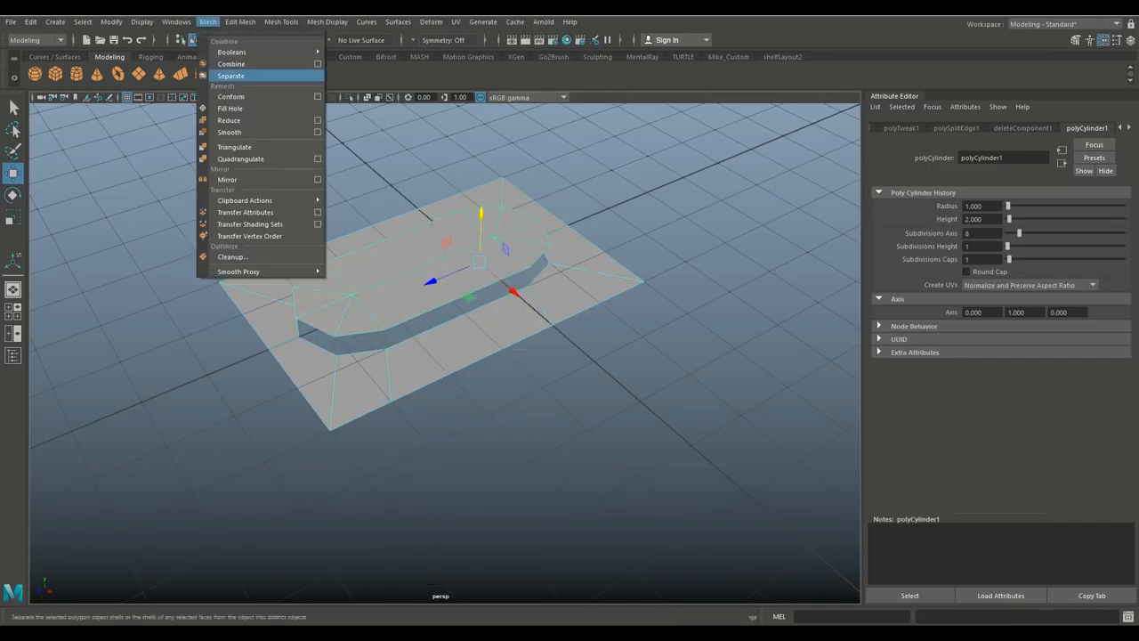
click(230, 75)
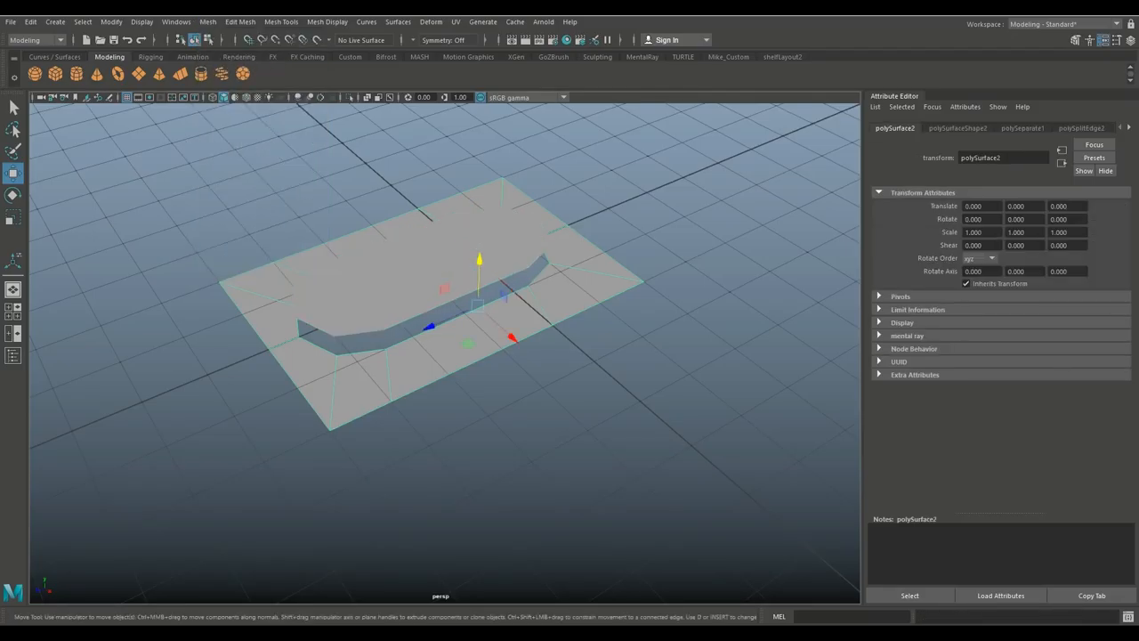
click(207, 22)
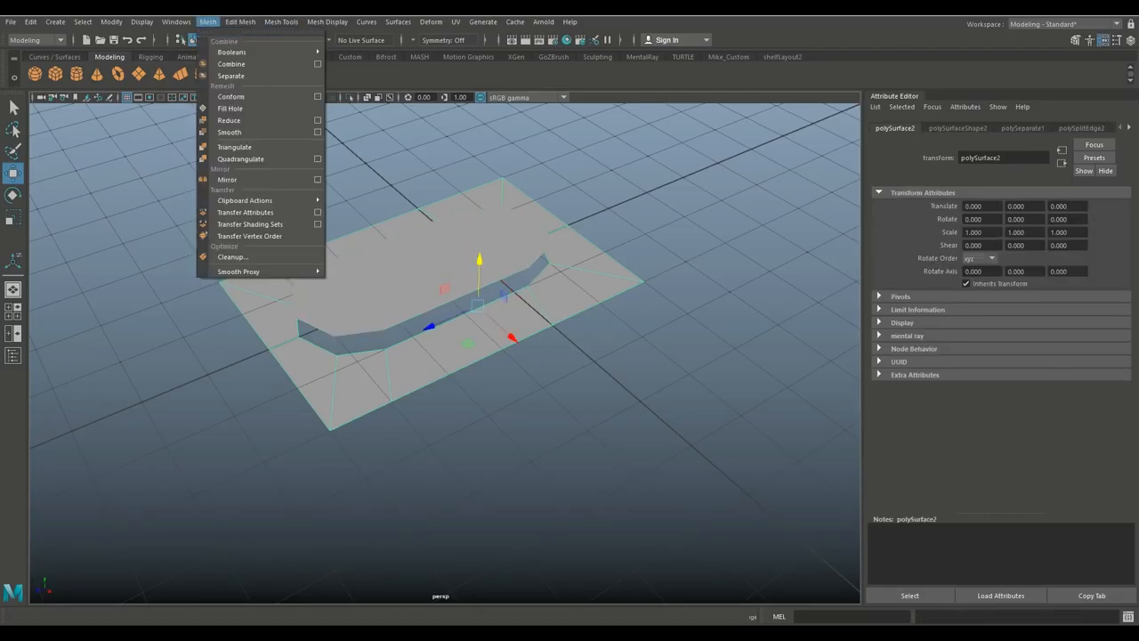
click(229, 132)
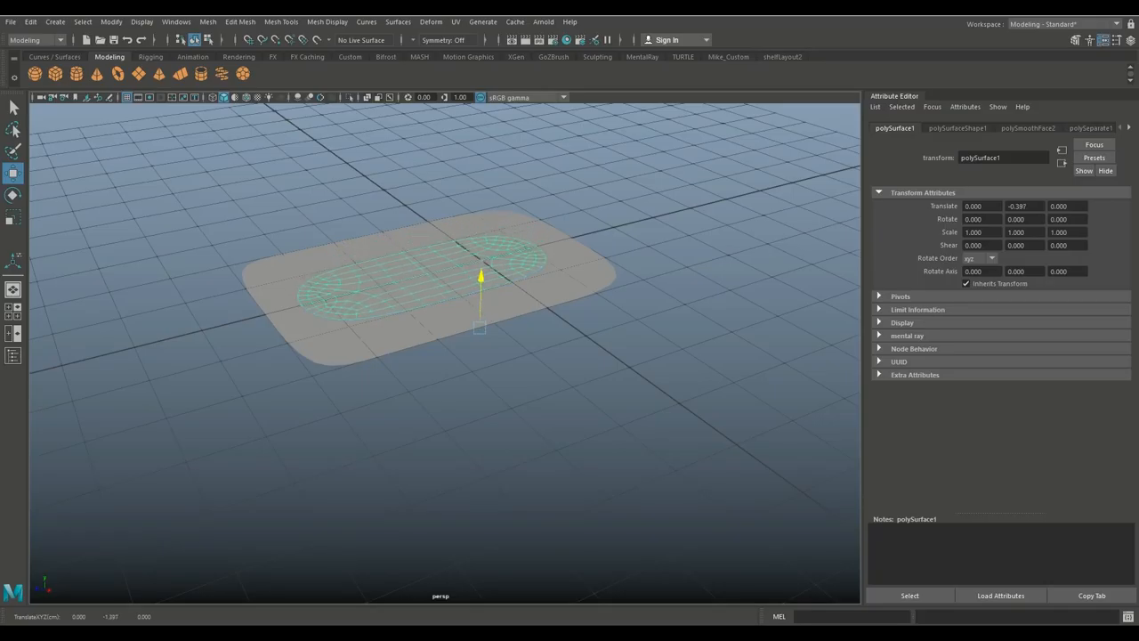
Extrude the panel's inner oval faces with a thickness of 0.010.
drag(481, 276, 480, 241)
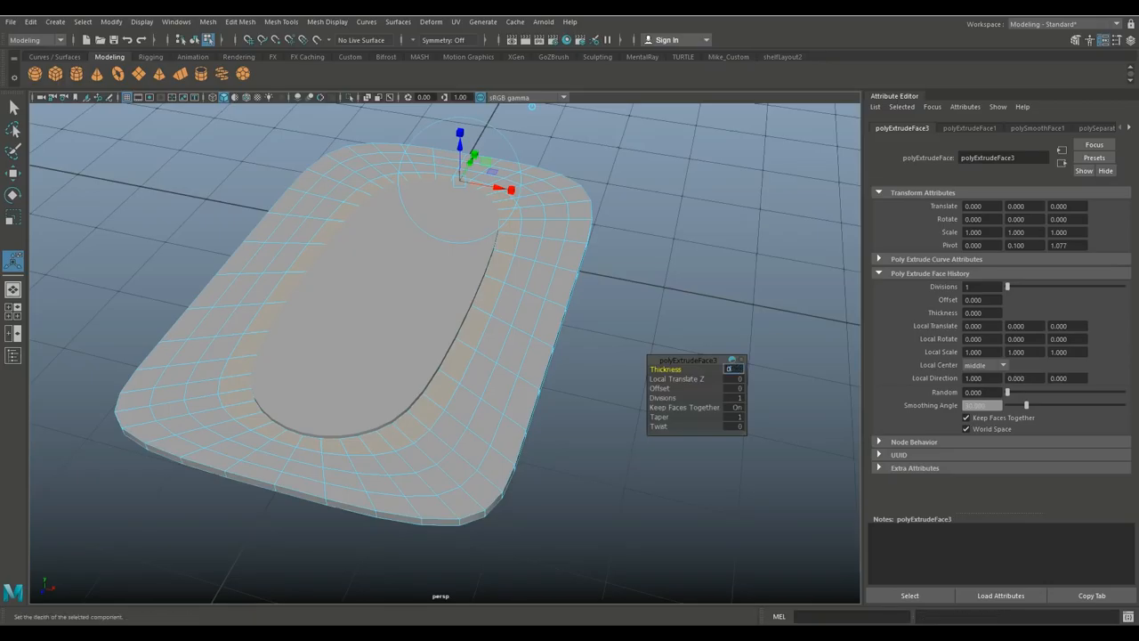
text(0.010)
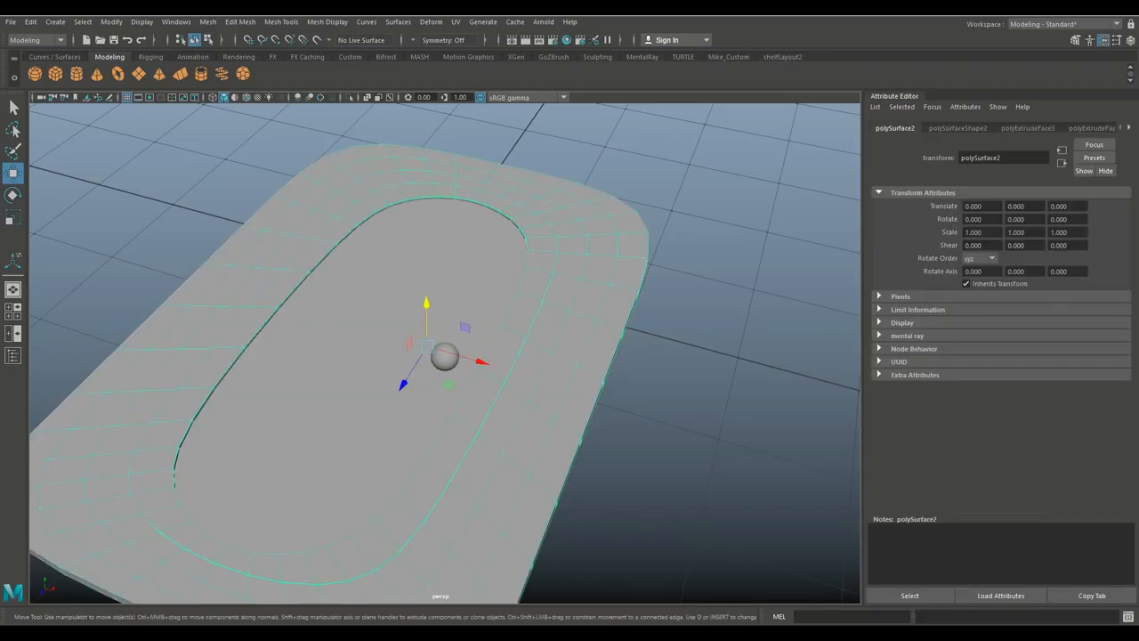
Merge the capsule insert and rounded panel using Mesh > Combine.
click(209, 21)
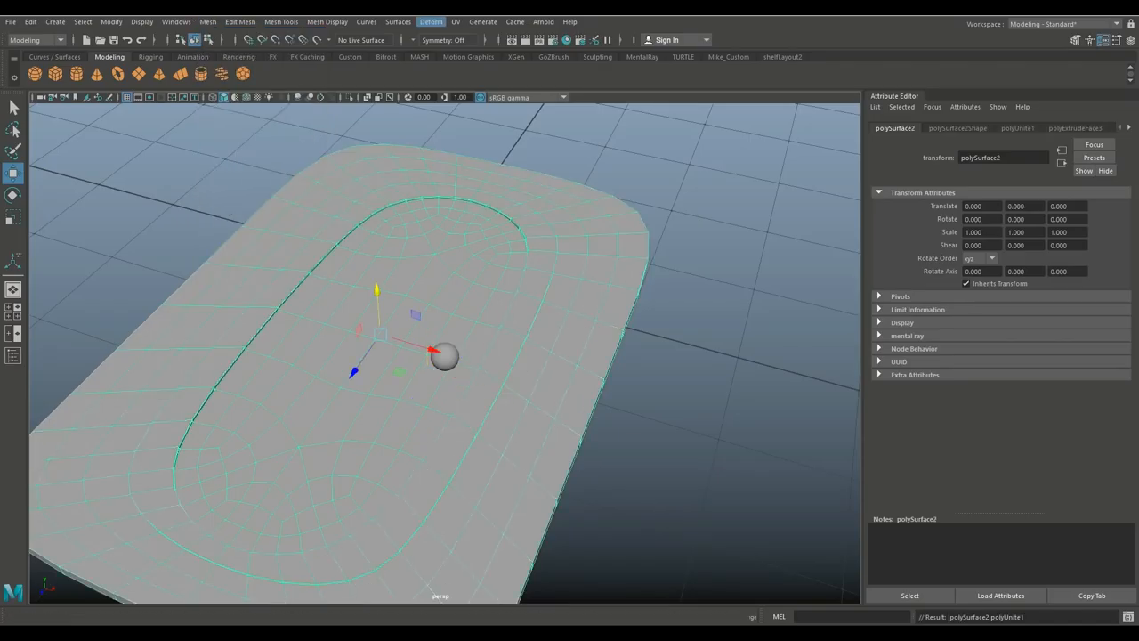
Add a Bend deformer to the panel and rotate its handle -90 to lie along it.
click(431, 22)
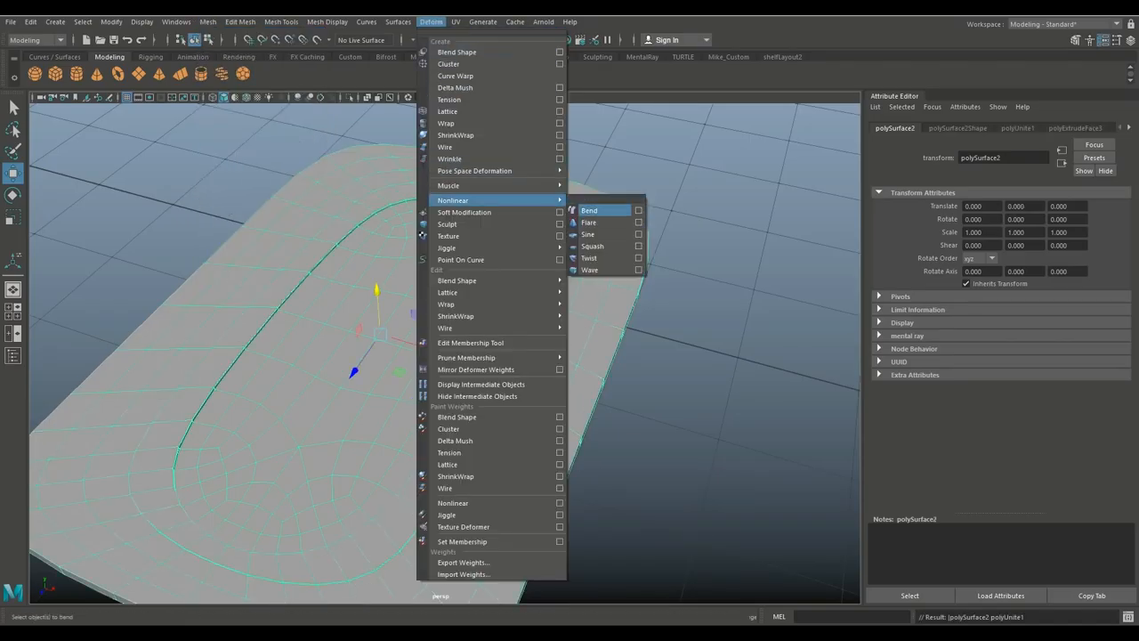
click(590, 210)
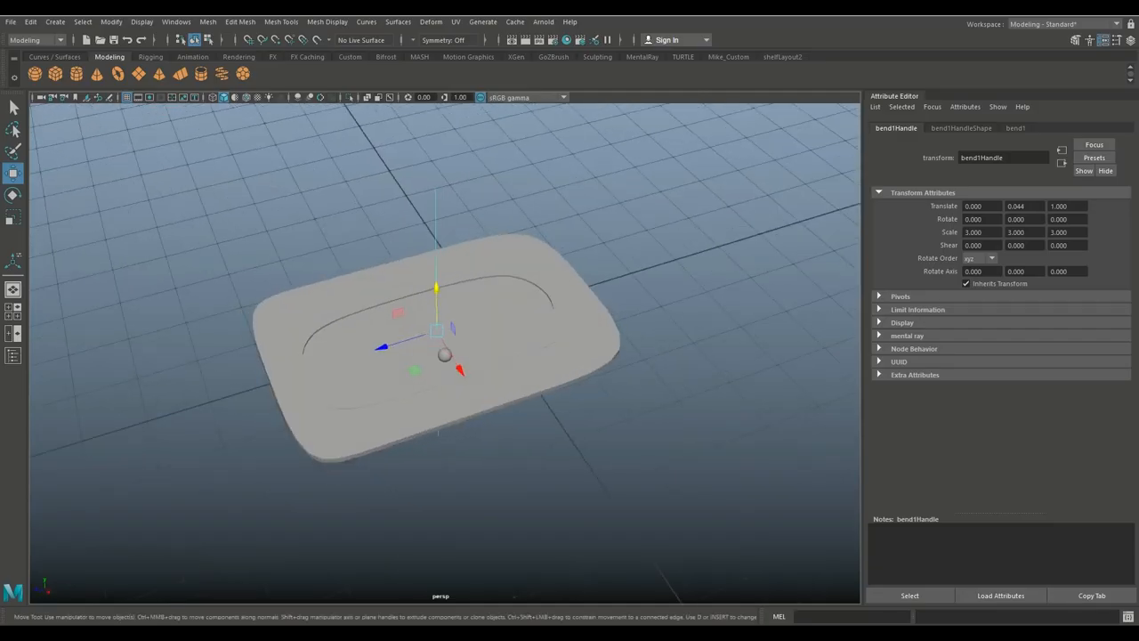
click(13, 195)
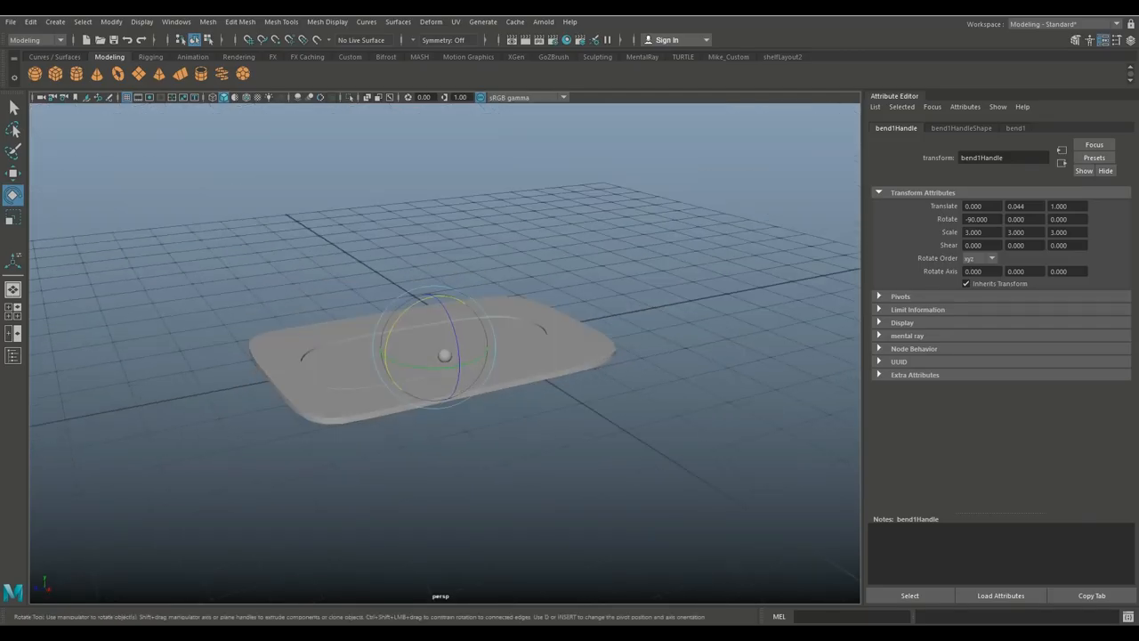
click(1015, 127)
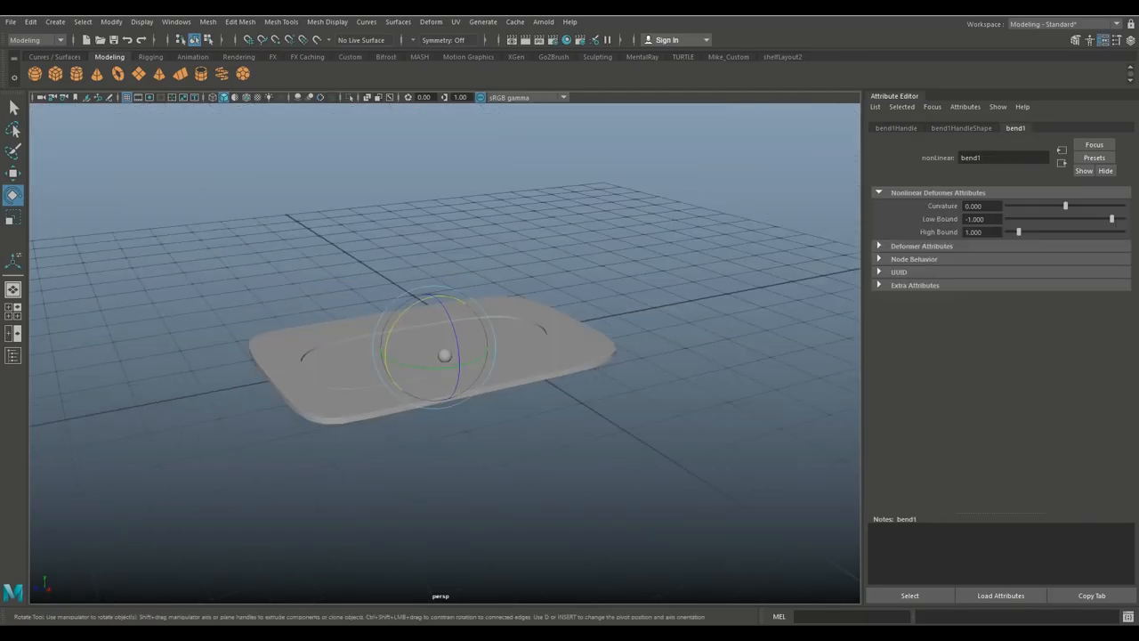
drag(1065, 205, 1064, 205)
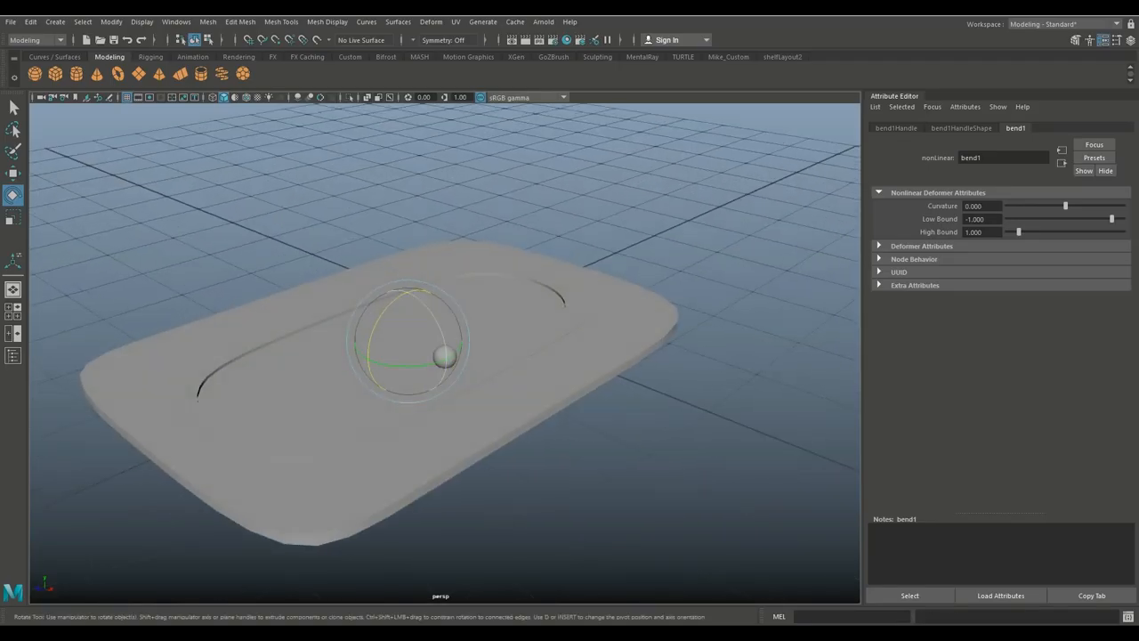
drag(410, 294, 436, 320)
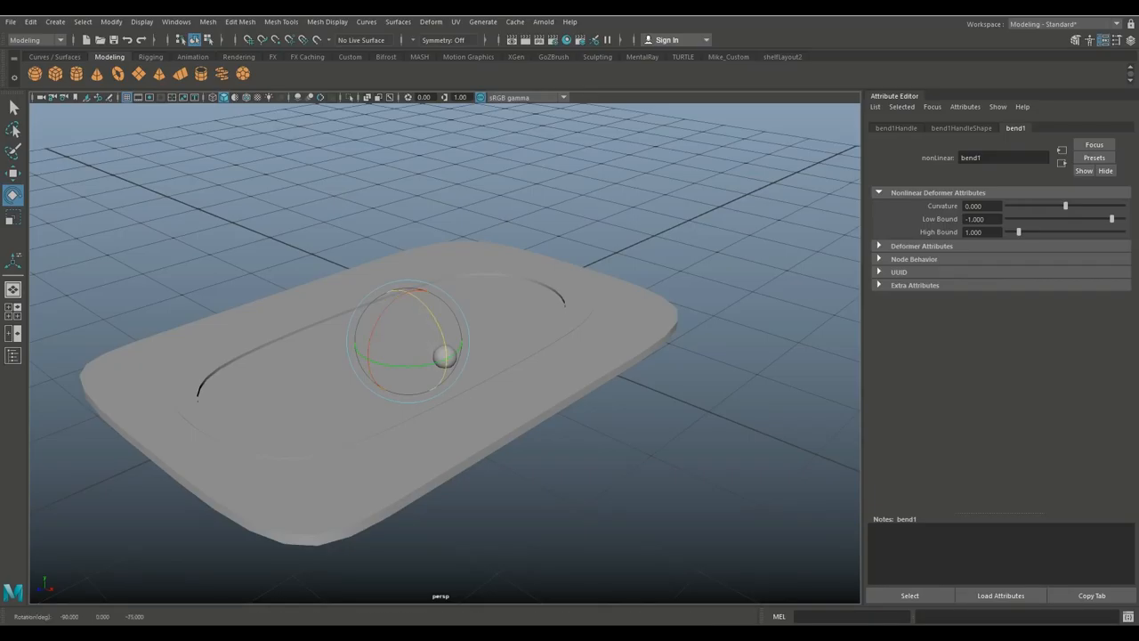
Raise the bend curvature to about 35 and inspect the arched panel.
drag(1065, 205, 1070, 206)
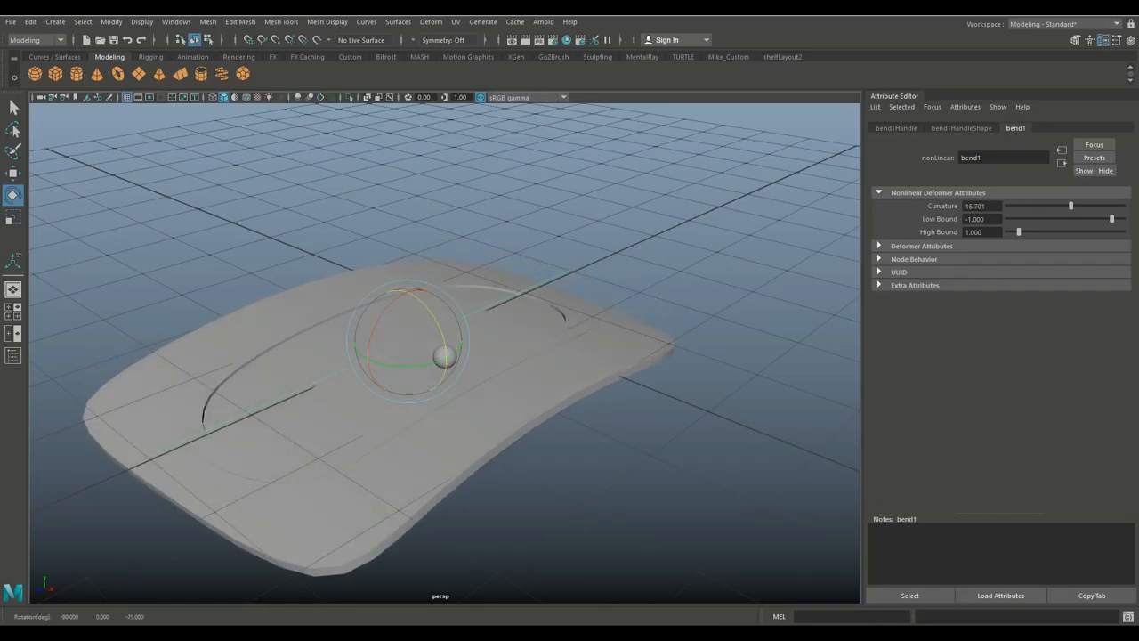
drag(1070, 206, 1076, 206)
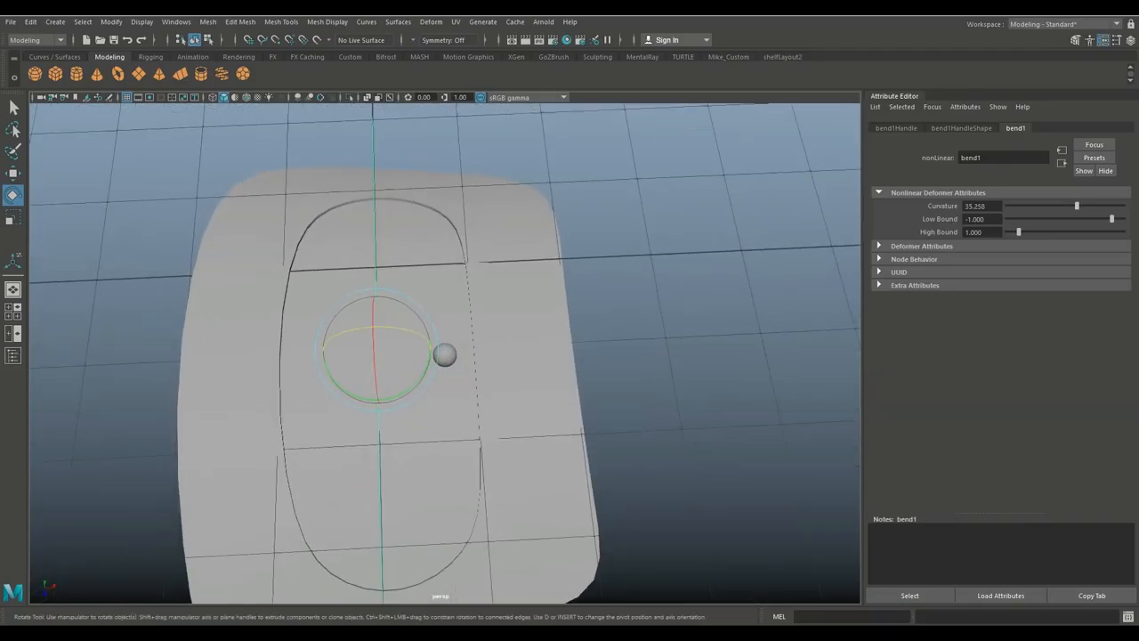
click(896, 127)
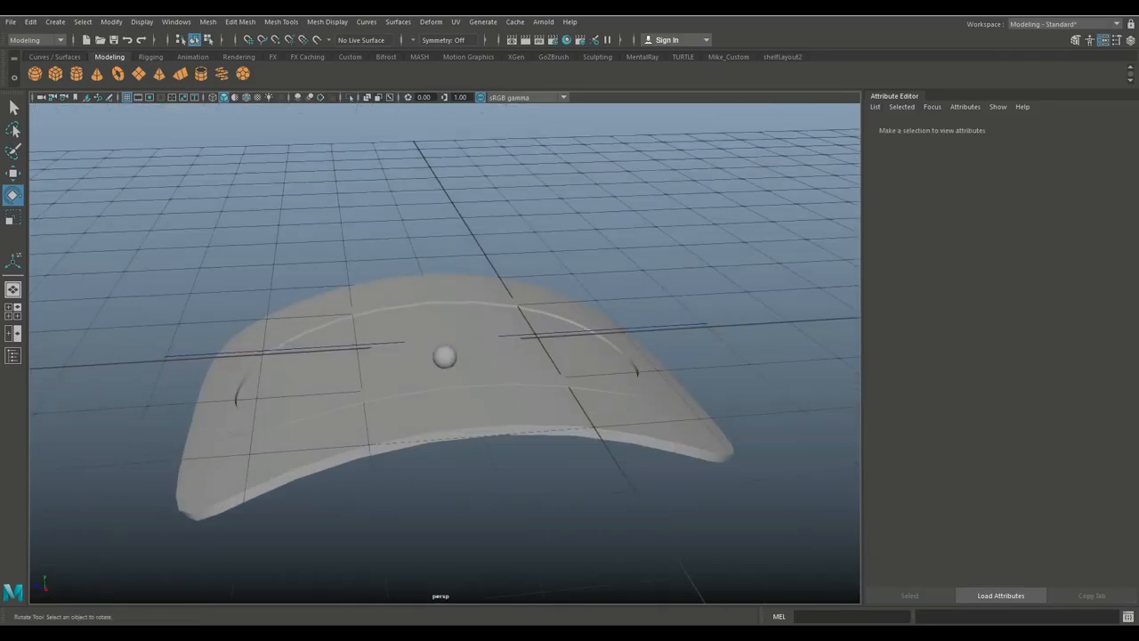
click(444, 356)
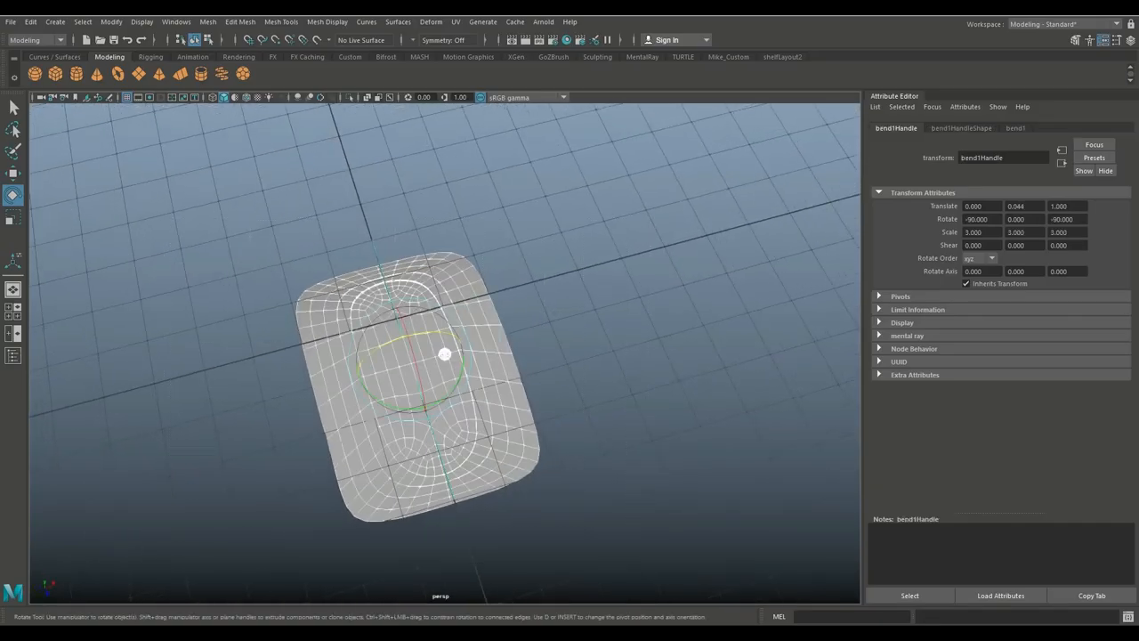
Combine the bent mesh, then separate it and select the knobbed door piece.
click(208, 22)
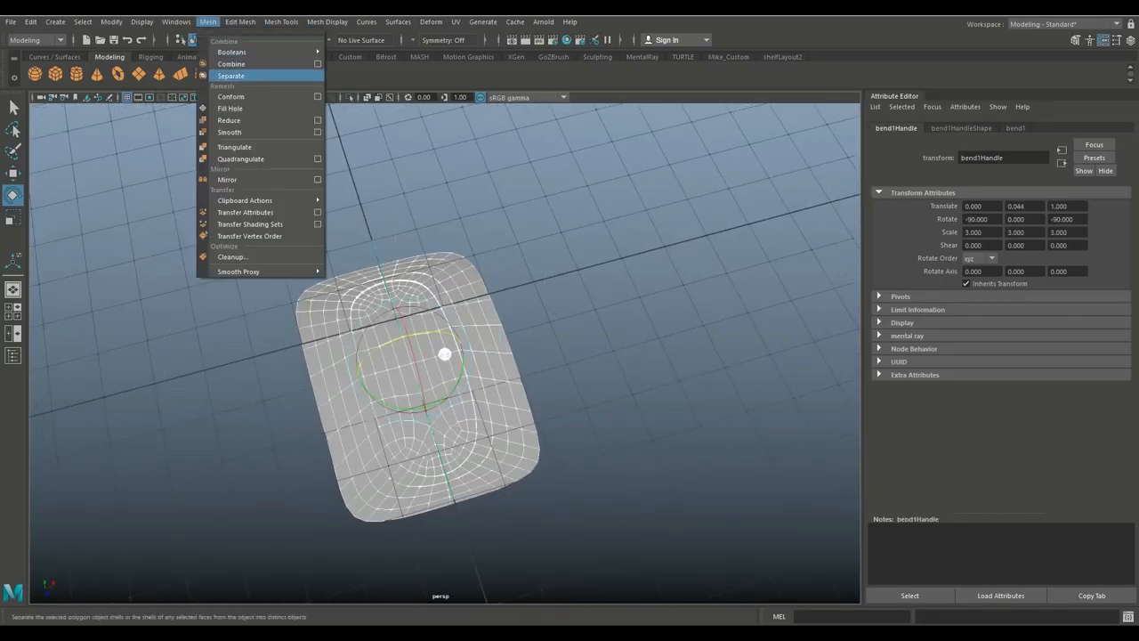
click(231, 63)
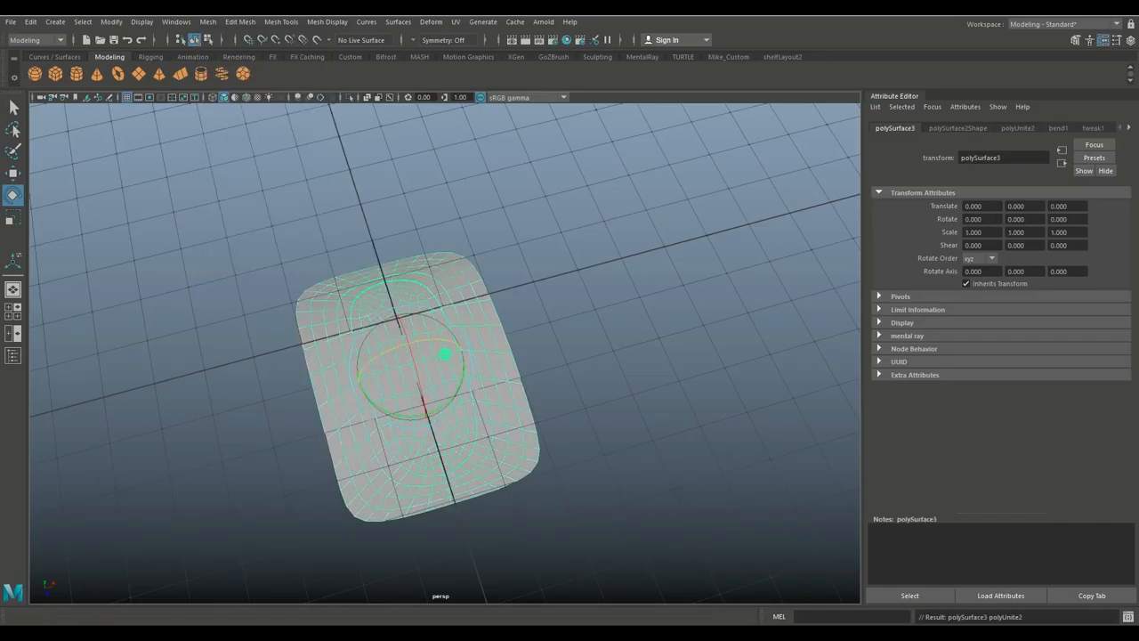
click(31, 21)
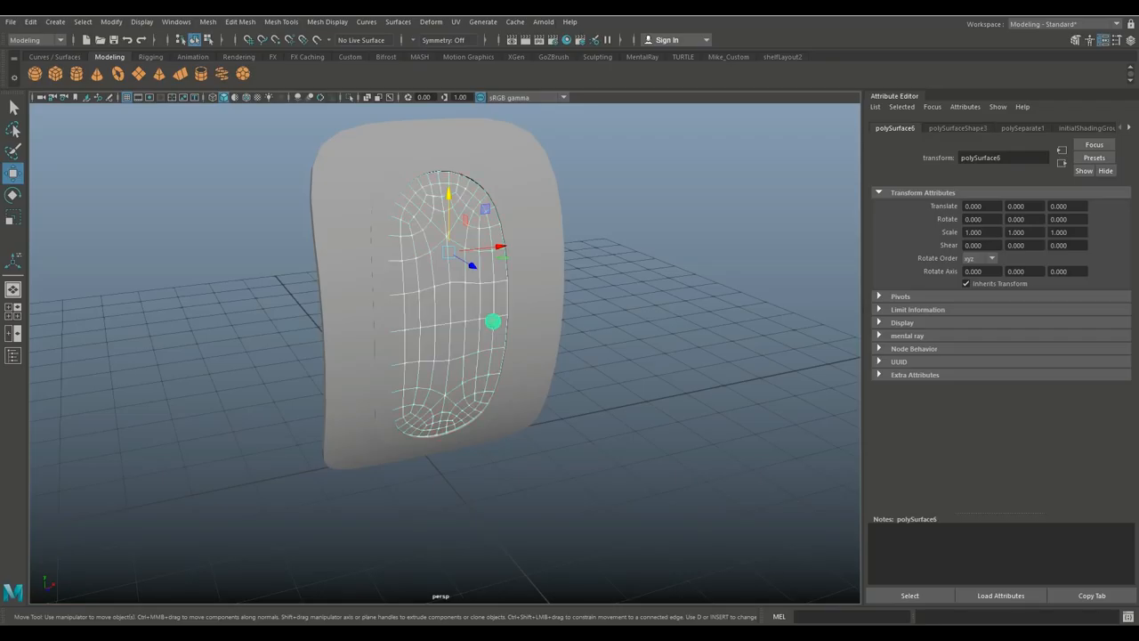
click(207, 22)
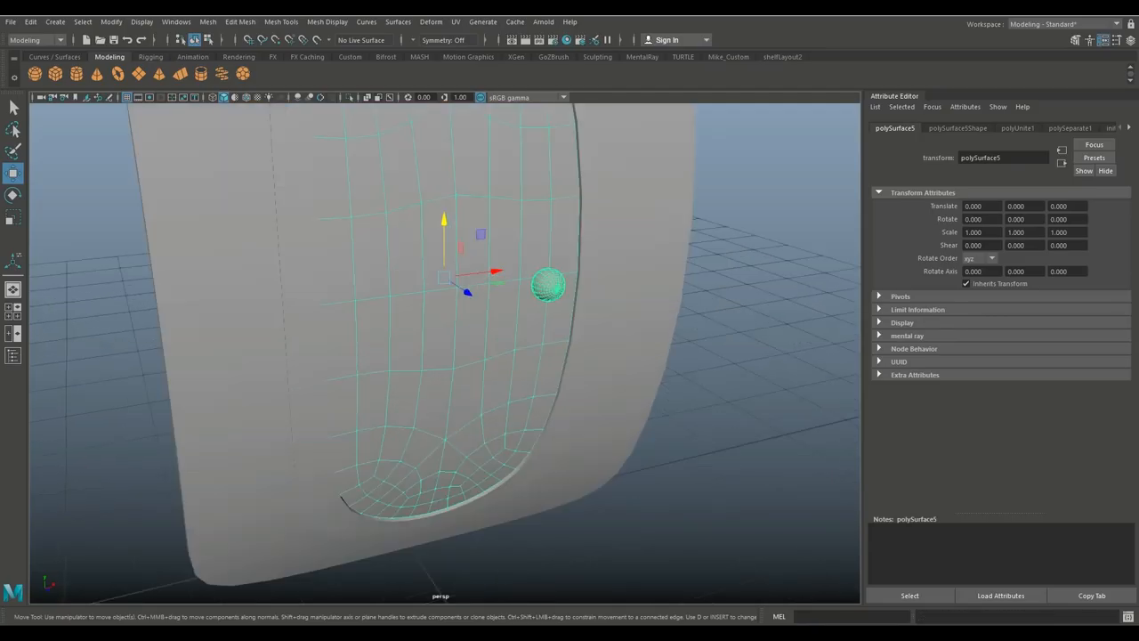
Nudge the door slightly outward and test its swing before returning it closed.
drag(490, 267, 534, 329)
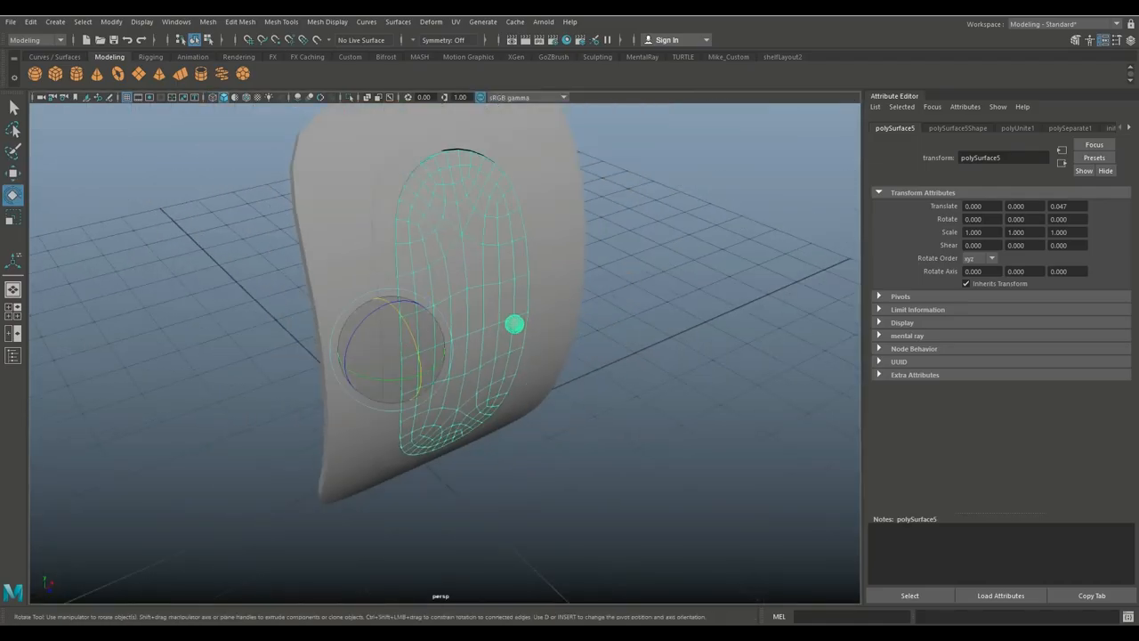
drag(515, 324, 531, 361)
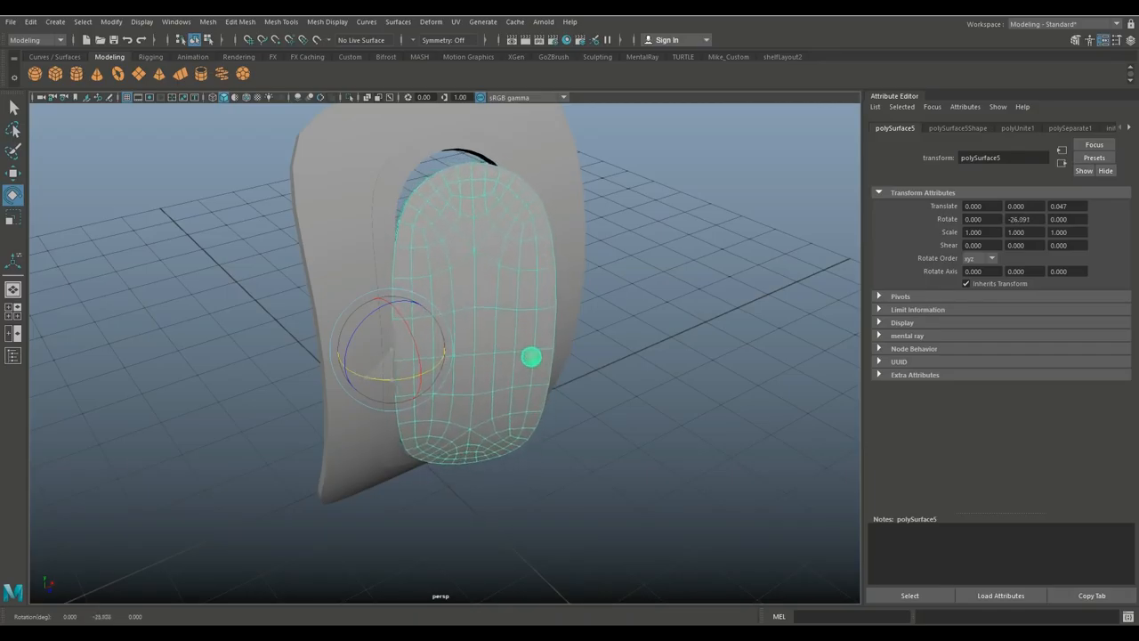
drag(529, 356, 595, 427)
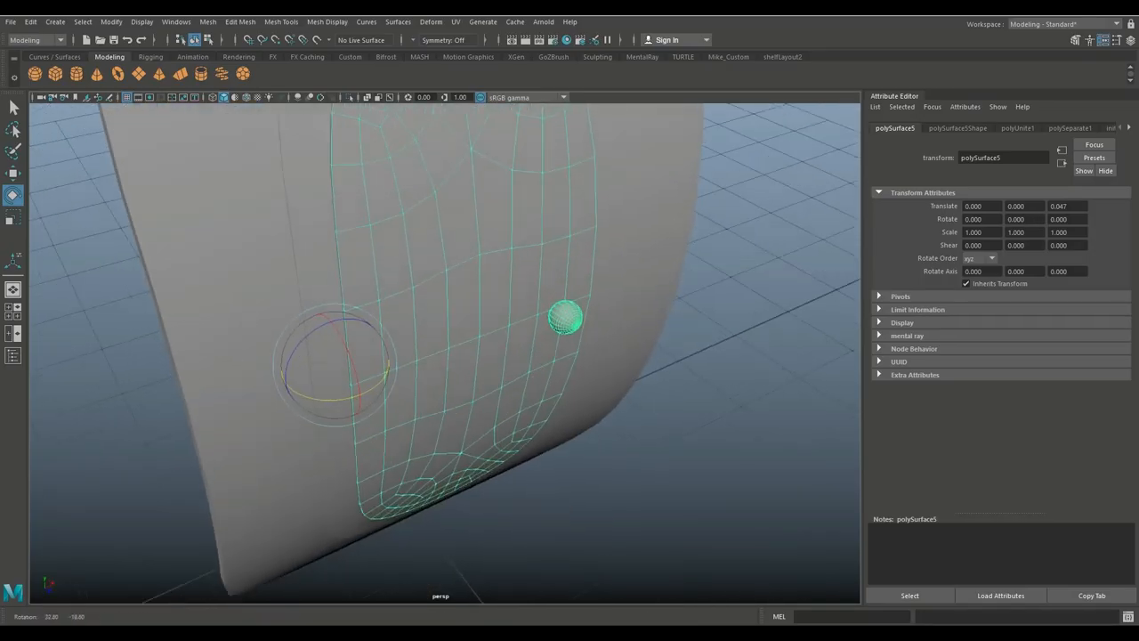
drag(445, 356, 462, 321)
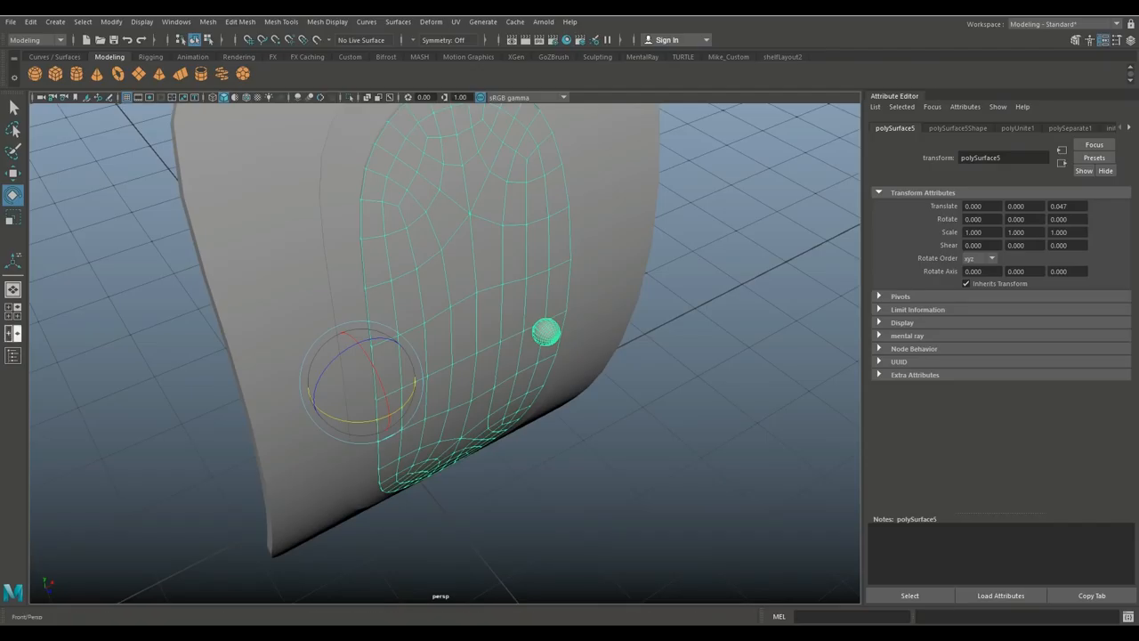
Move the door's pivot to its hinge edge and rotate it open about 65 degrees.
key(space)
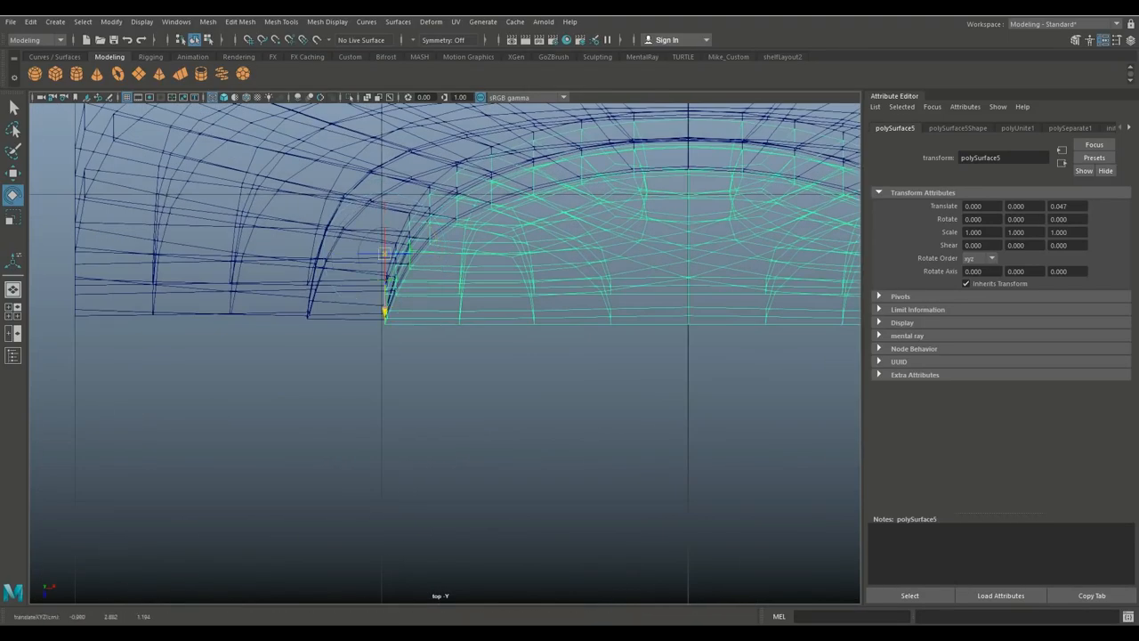
drag(384, 259, 384, 333)
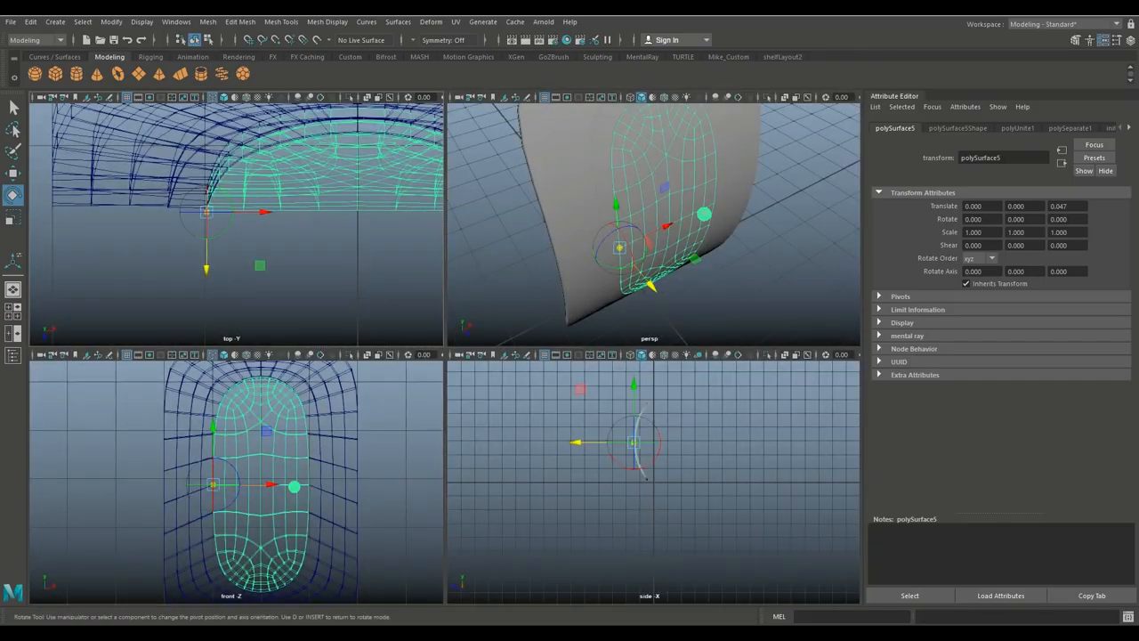
key(space)
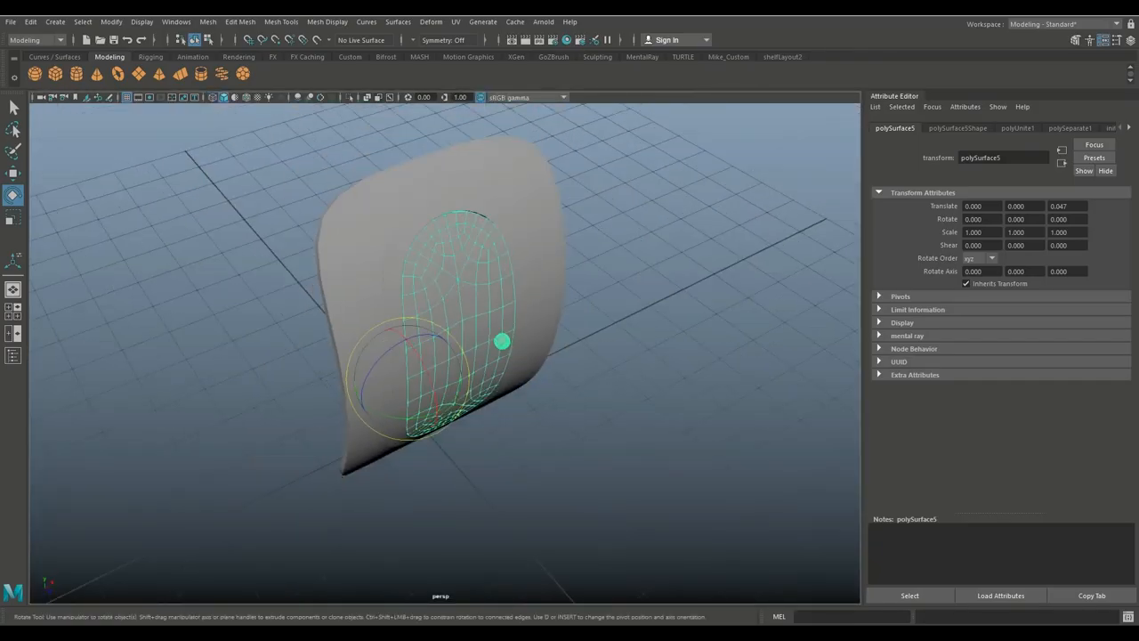
drag(500, 341, 521, 385)
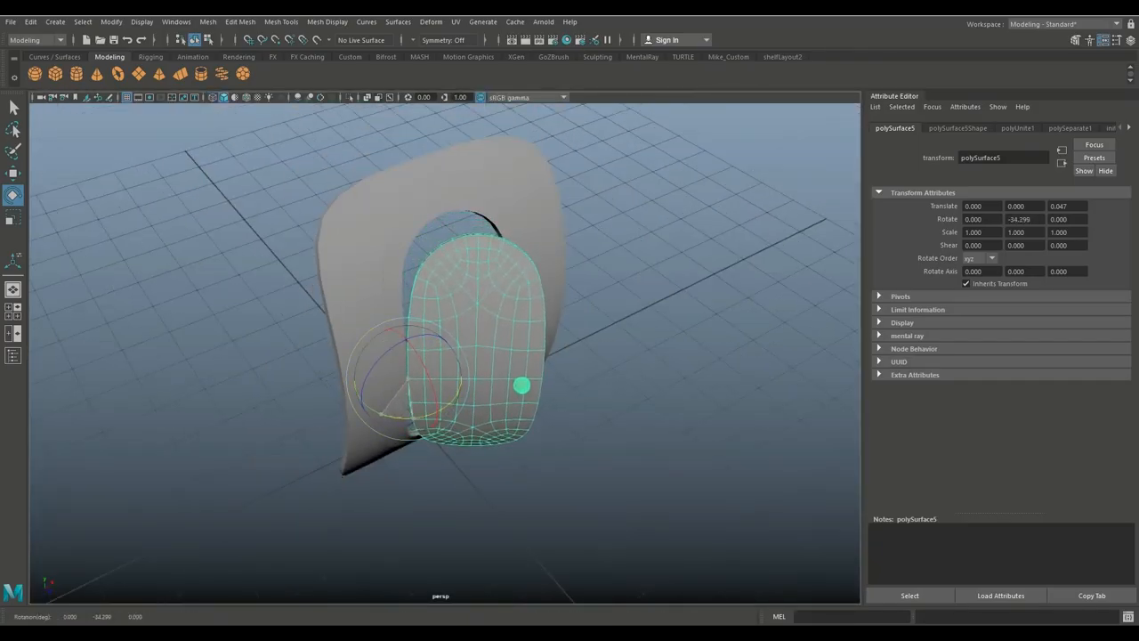
drag(521, 384, 521, 375)
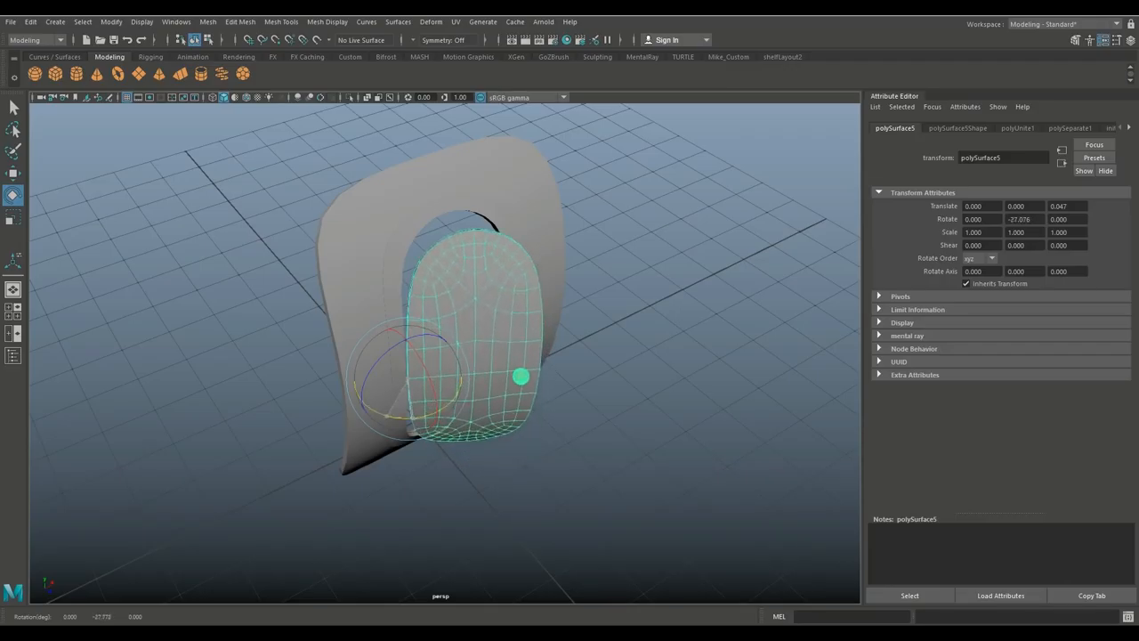
drag(521, 376, 504, 430)
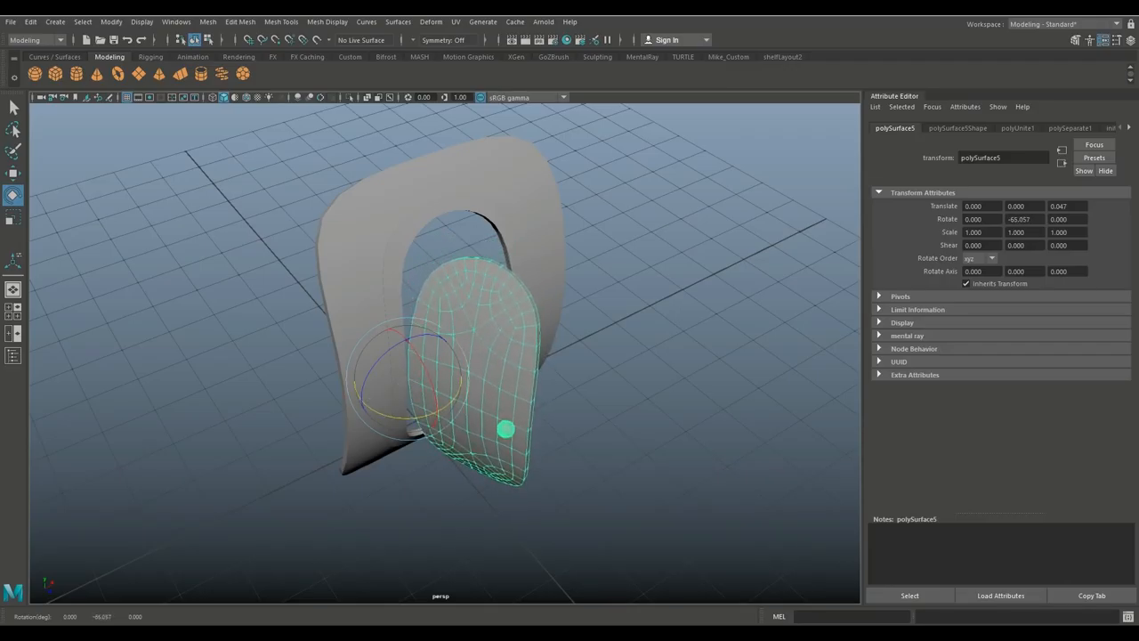